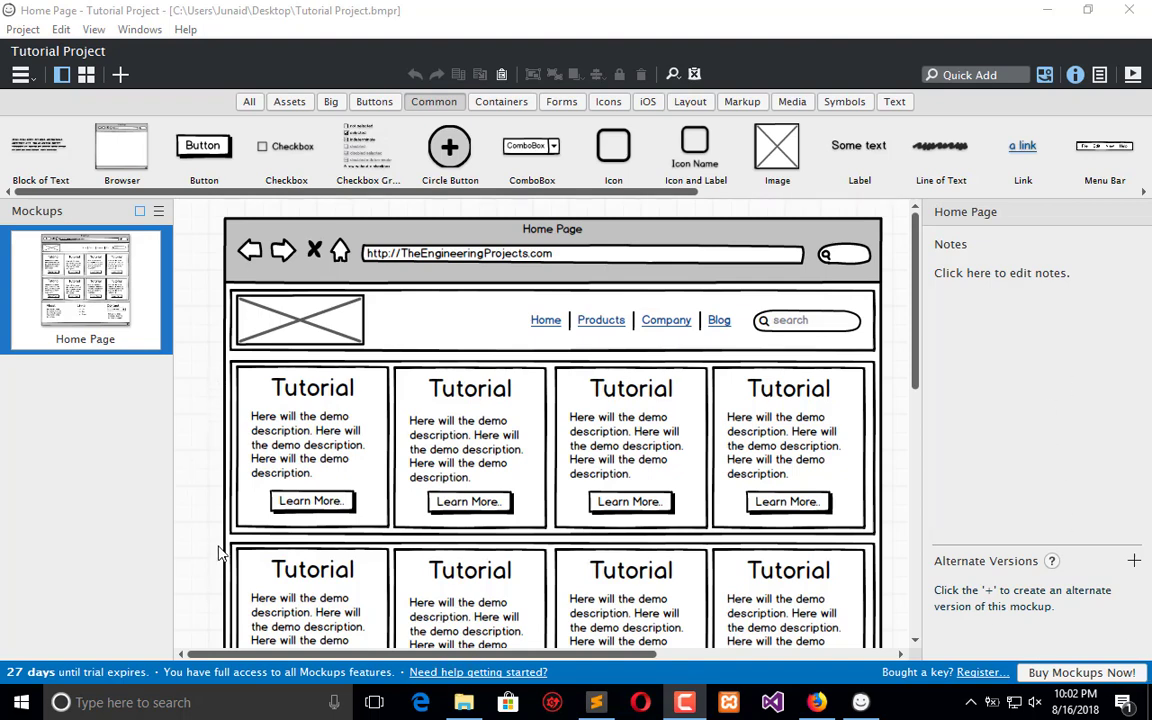
mouse_move(300, 436)
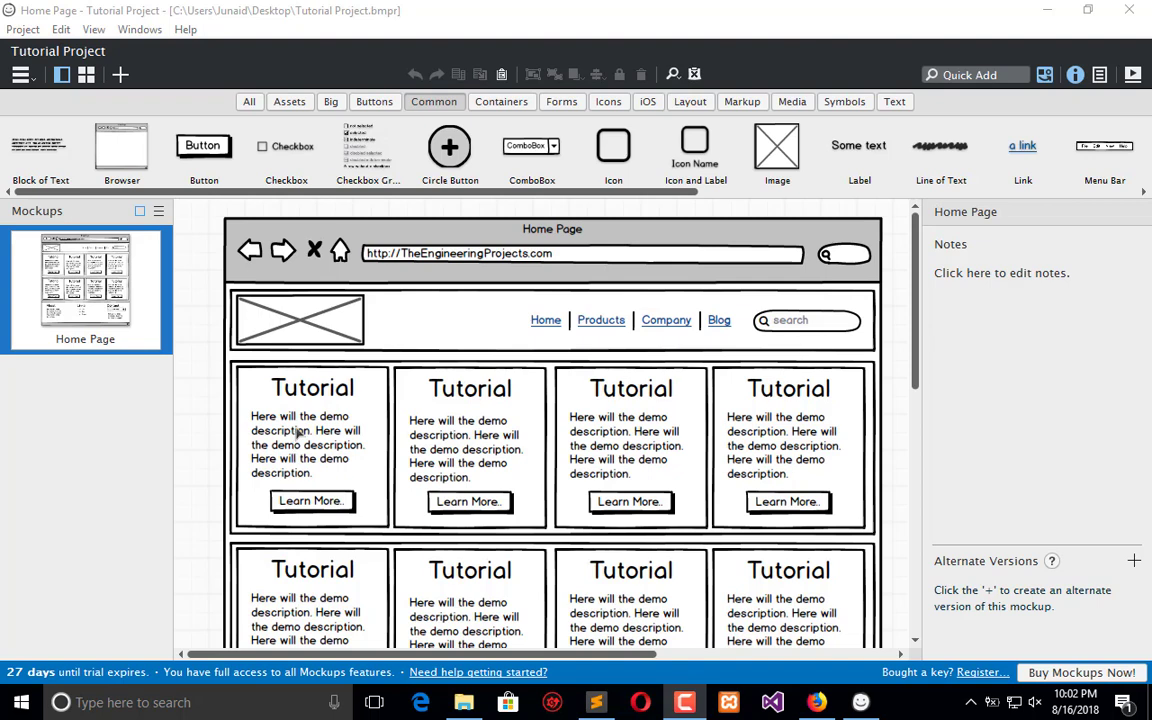
mouse_move(828, 430)
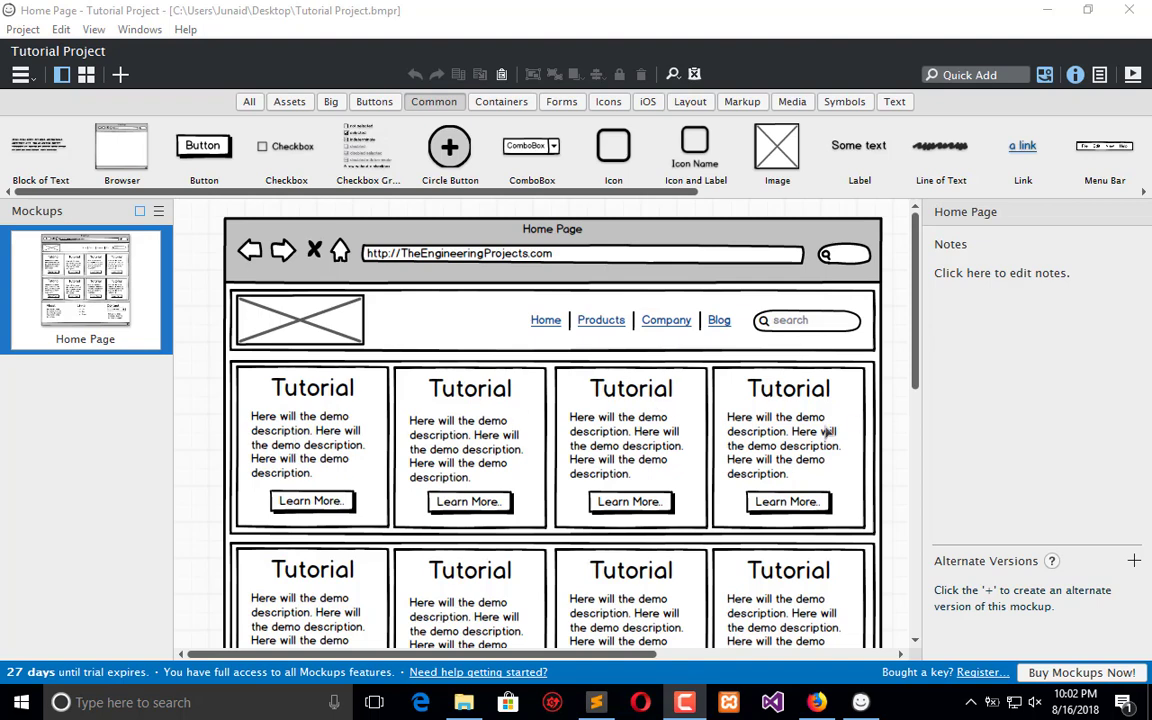
mouse_move(784, 414)
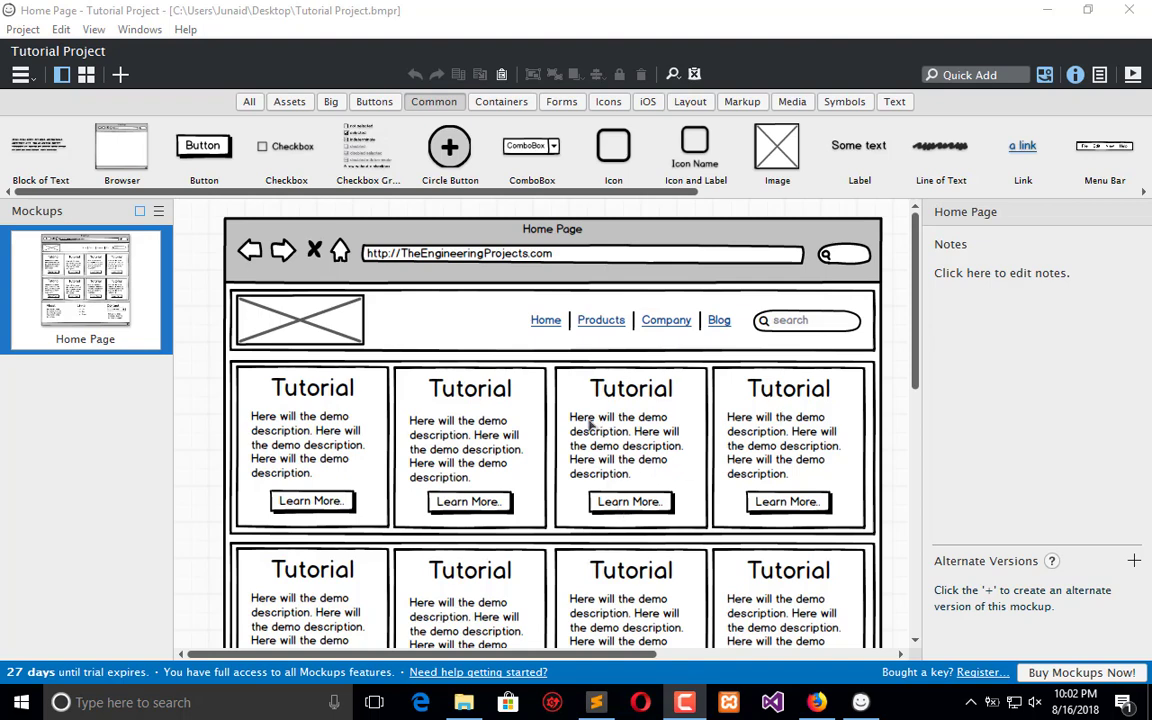
mouse_move(596, 396)
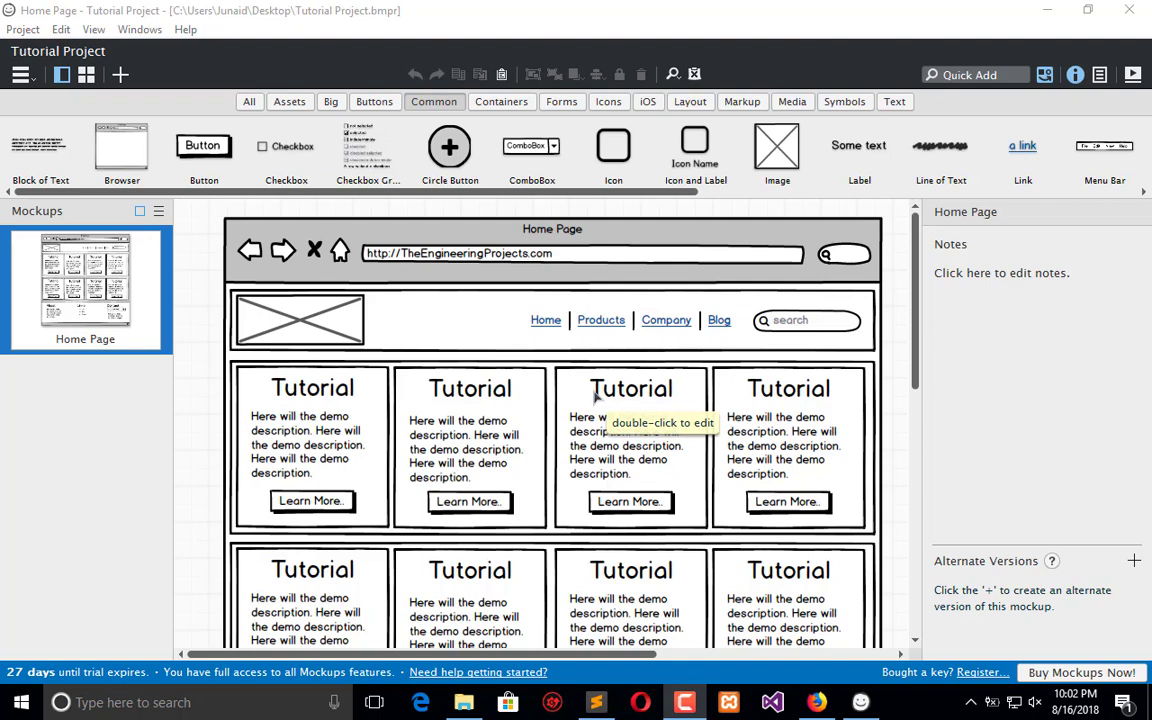
mouse_move(280, 326)
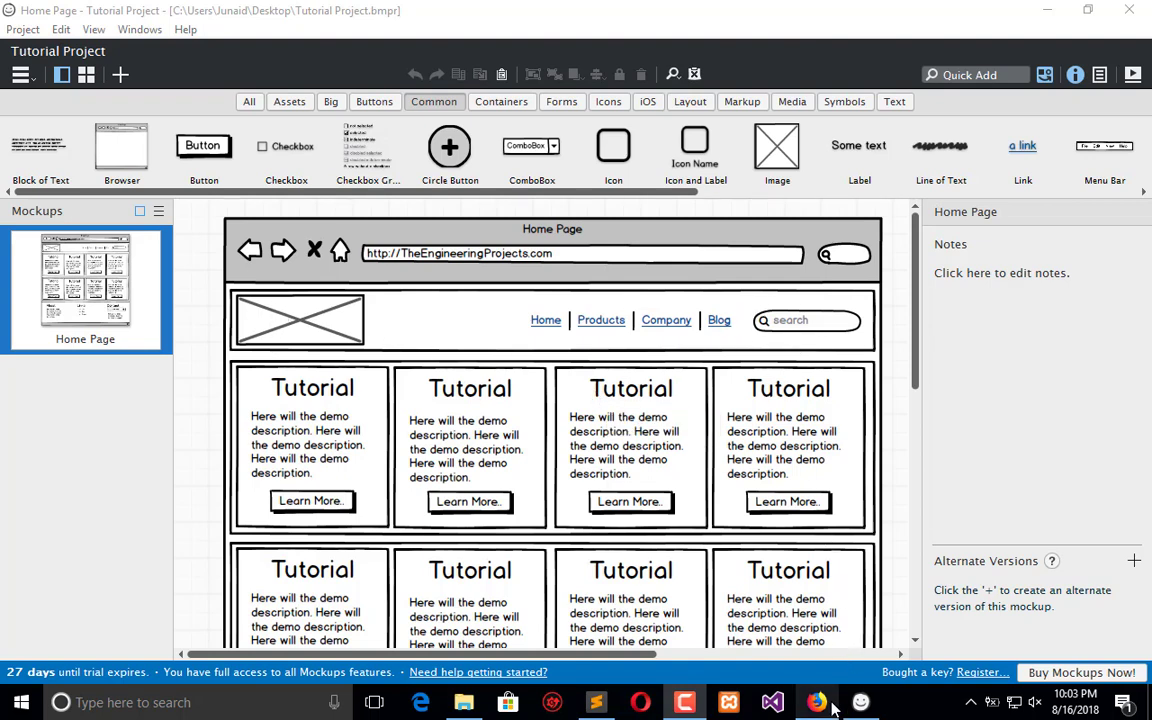
Step: Create a new file named course.html in the Tutorial Project folder
left_click(596, 702)
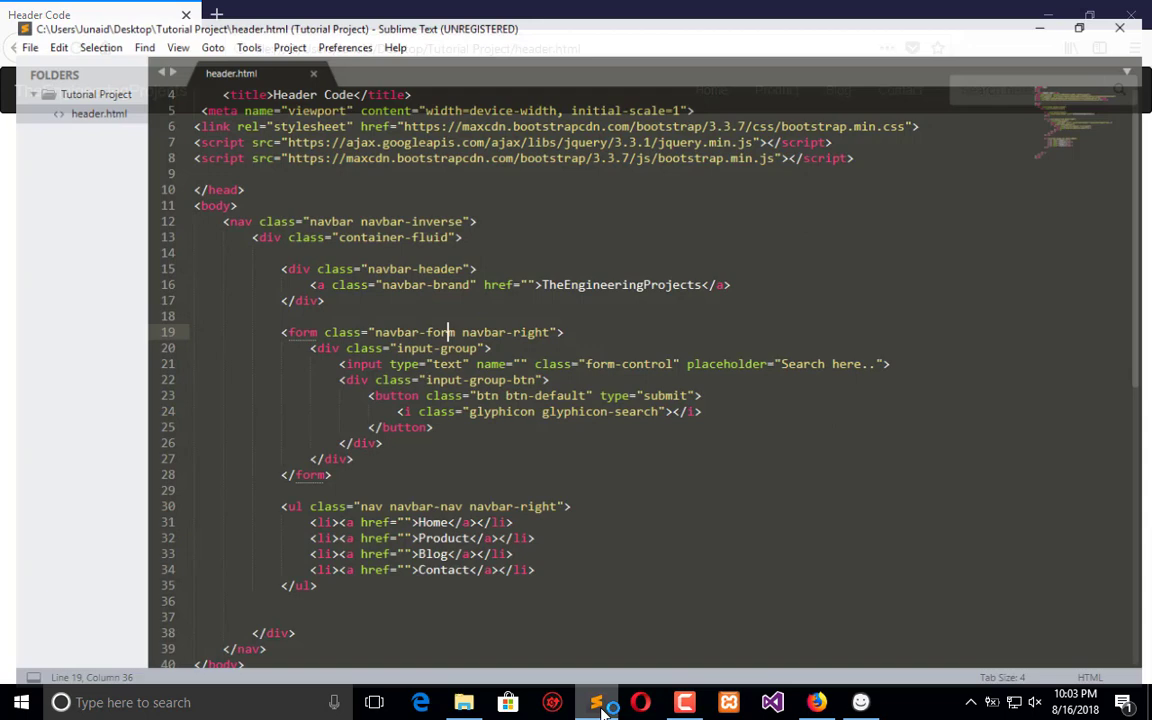
right_click(96, 94)
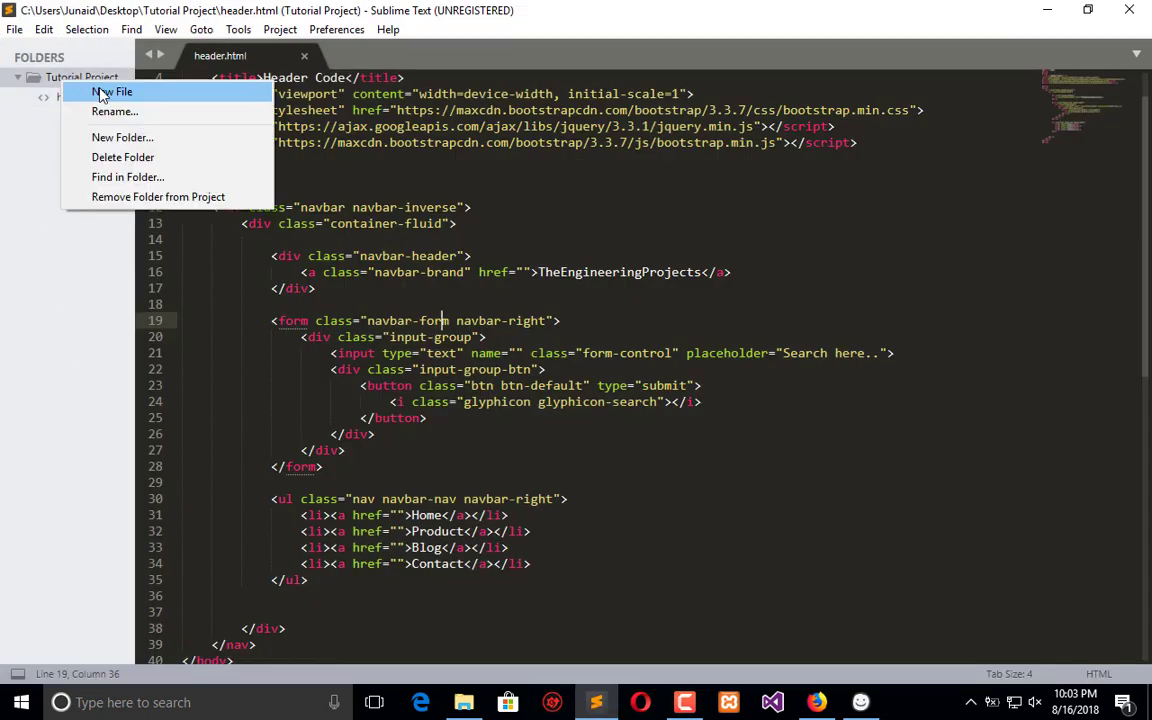
left_click(112, 92)
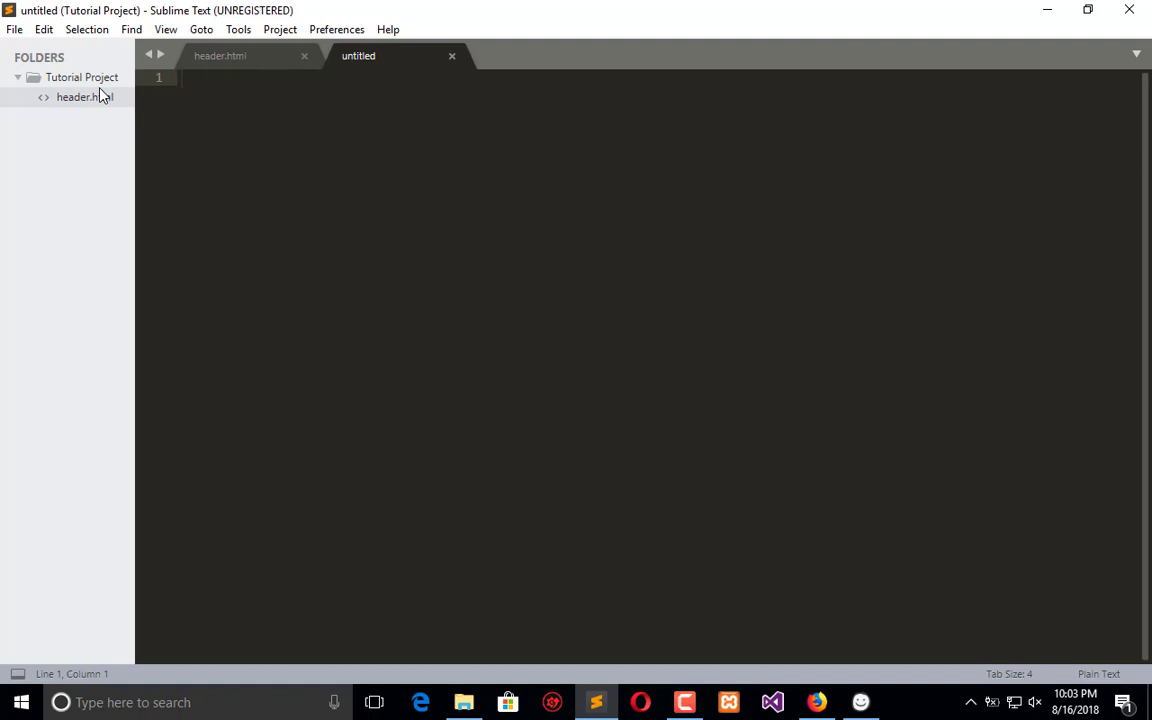
type("course")
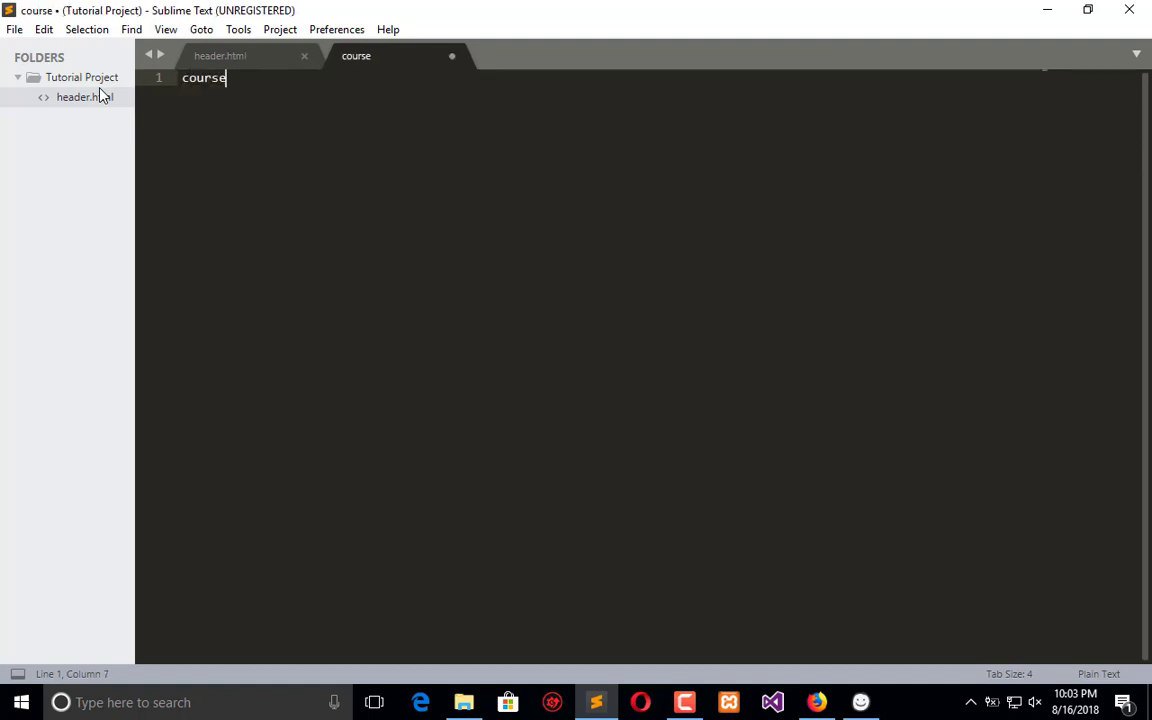
type(".html")
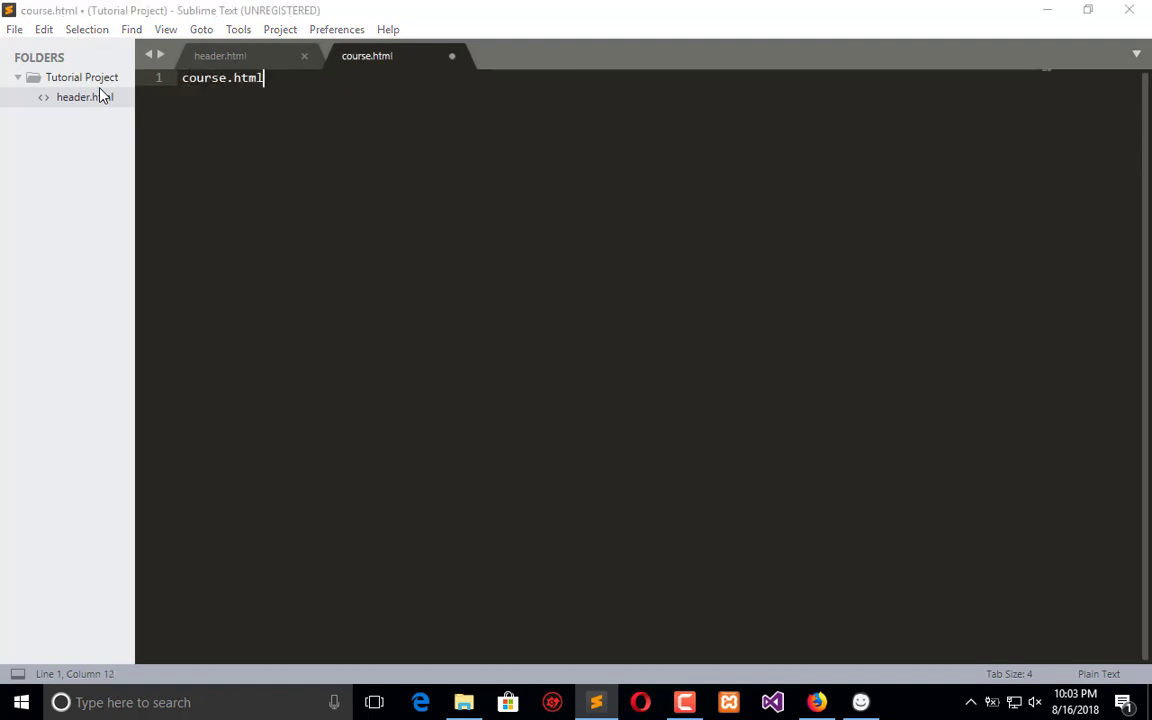
Step: Copy header.html's code into course.html and delete the navbar from the body
left_click(220, 56)
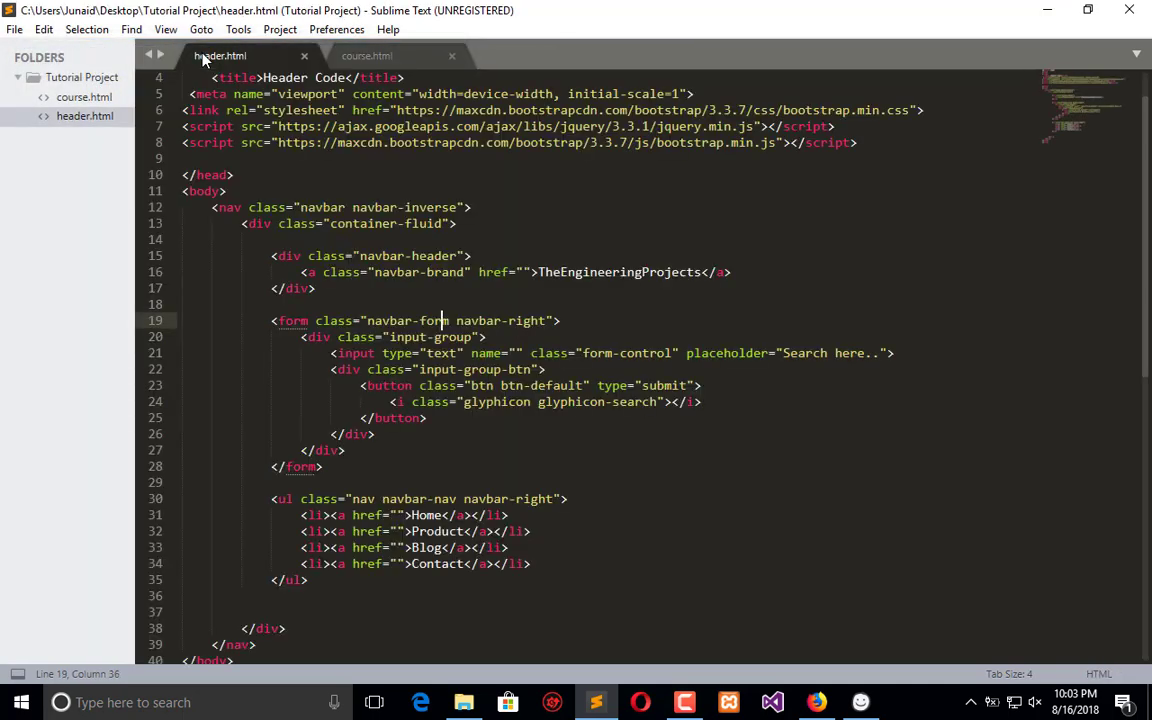
left_click(368, 56)
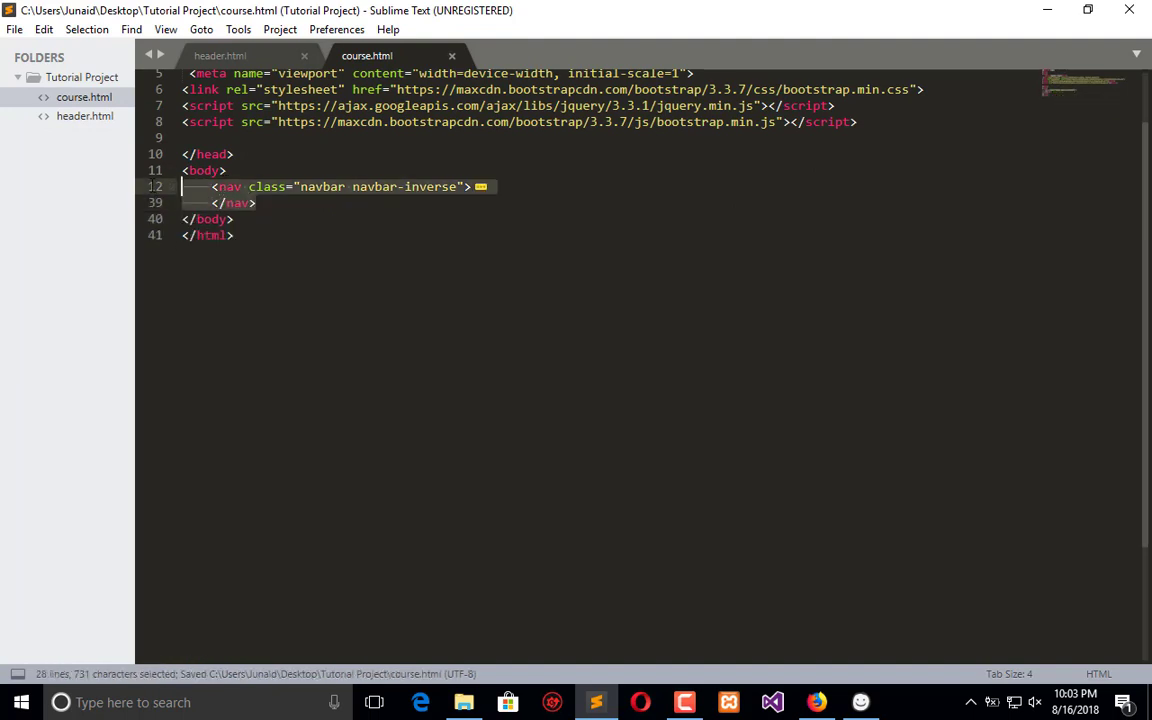
key("Delete")
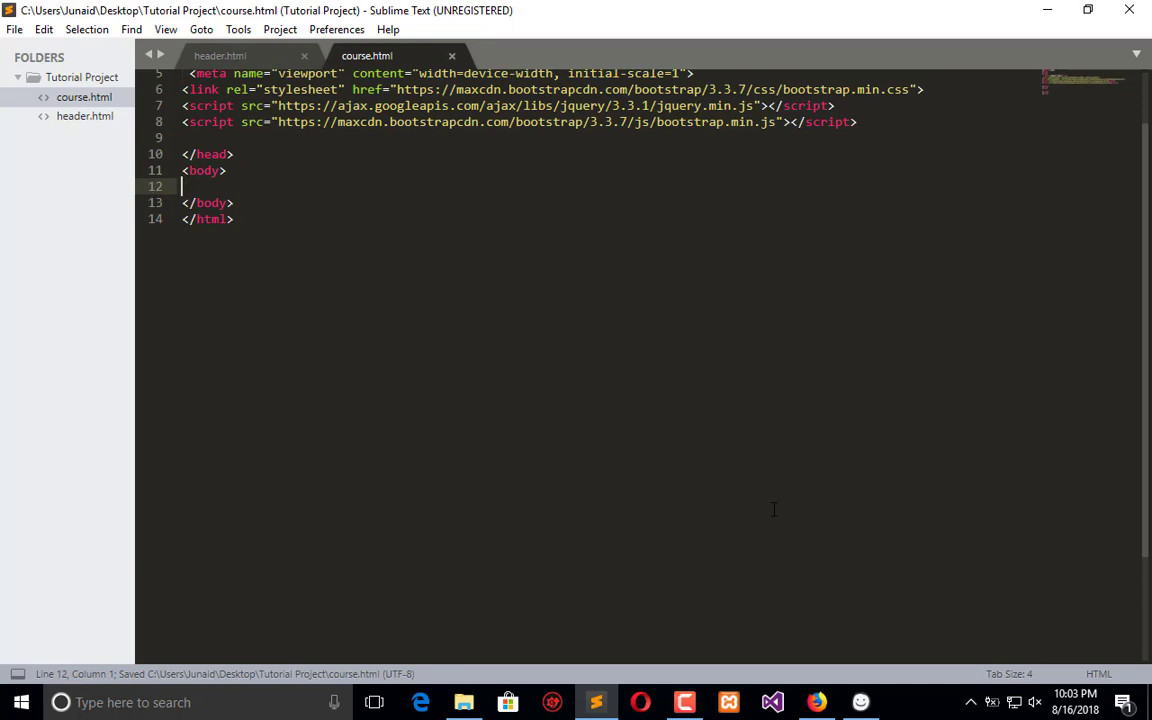
Step: Add a container div with a nested row div in course.html's body, referencing the mockup
left_click(596, 702)
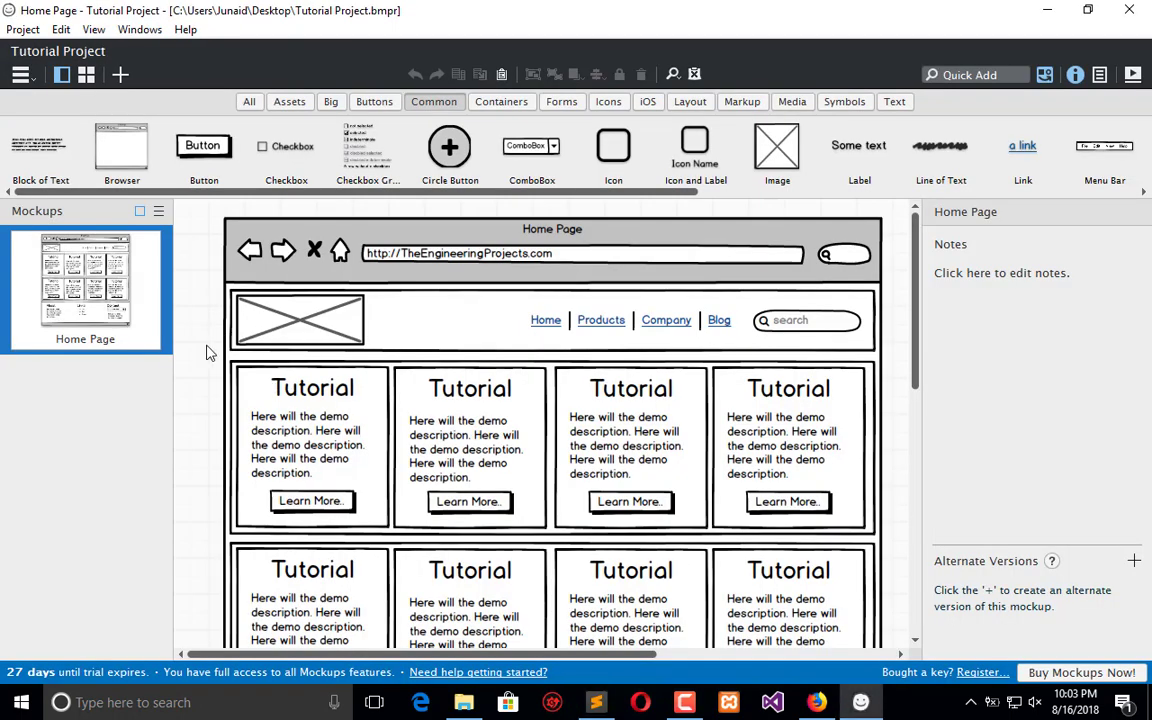
mouse_move(748, 544)
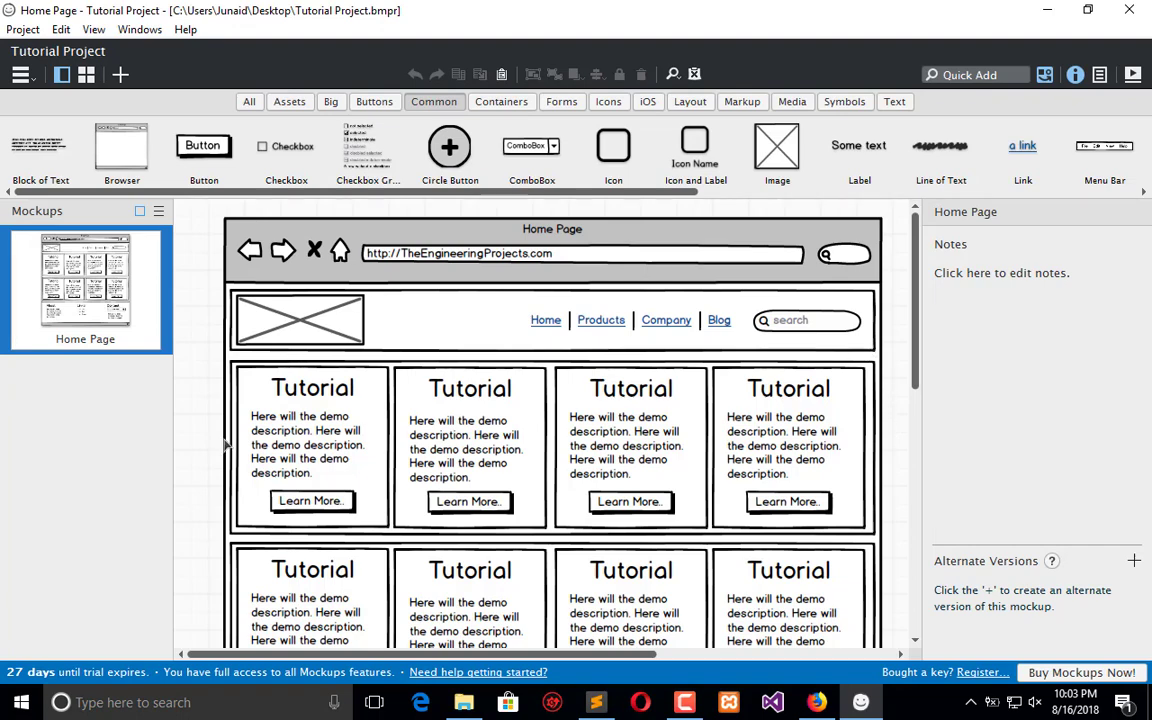
mouse_move(570, 584)
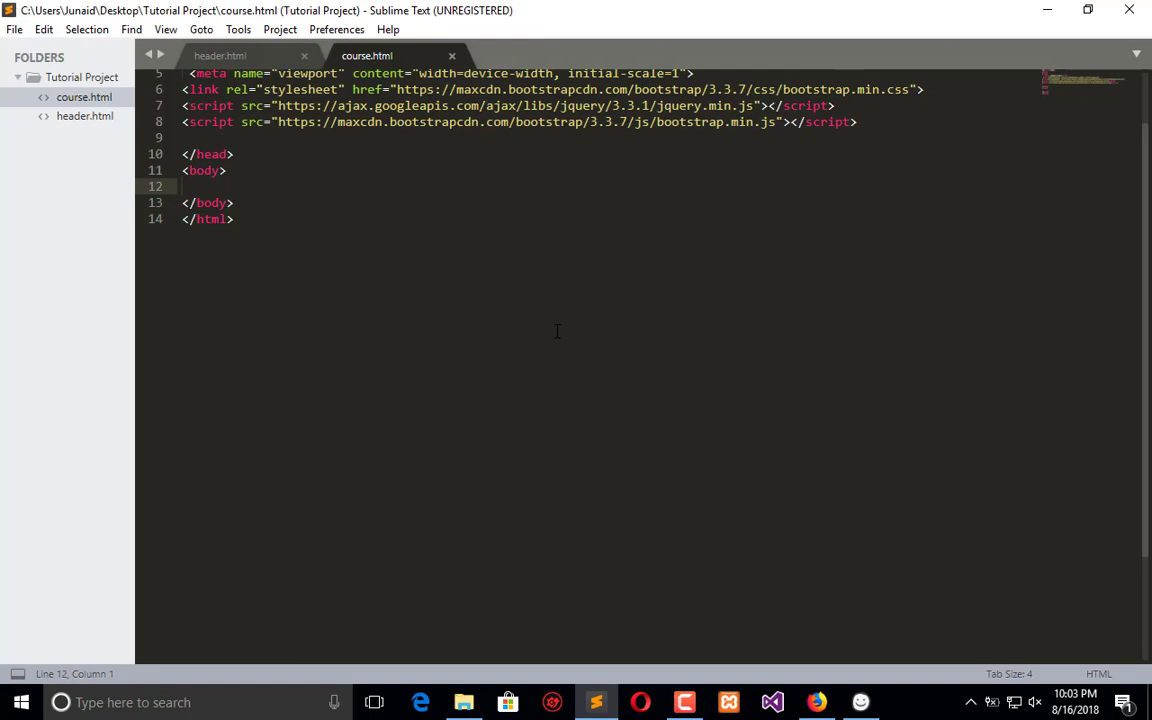
type("<div></div>")
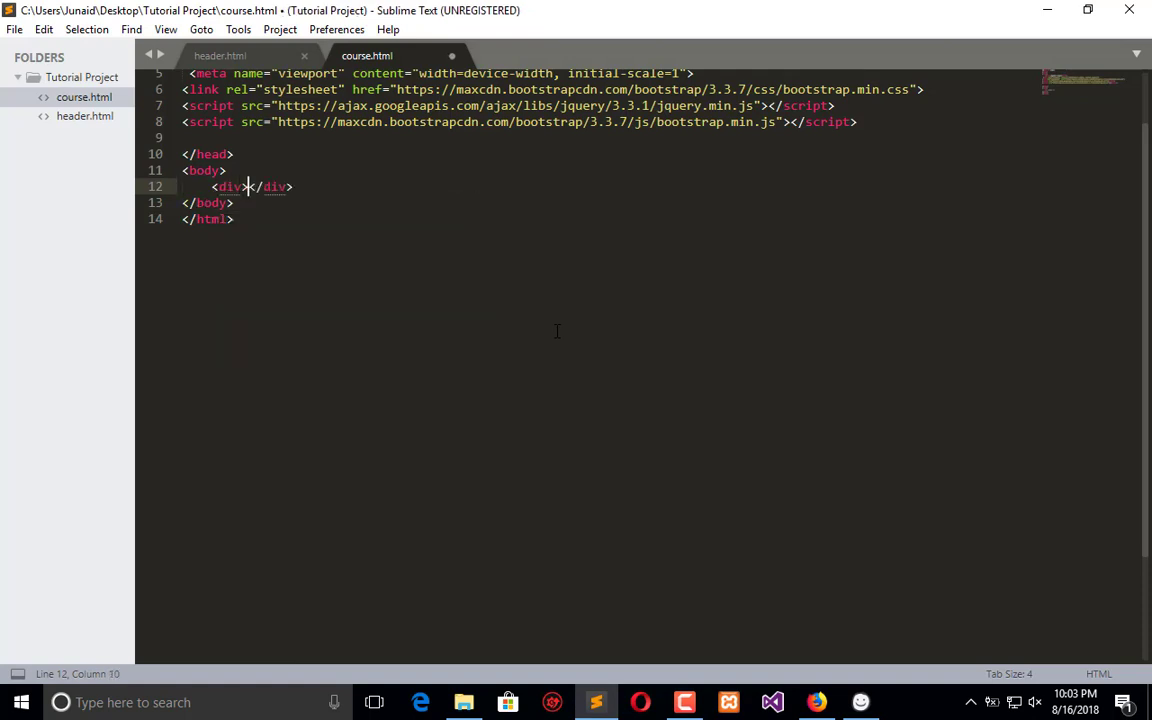
key("enter")
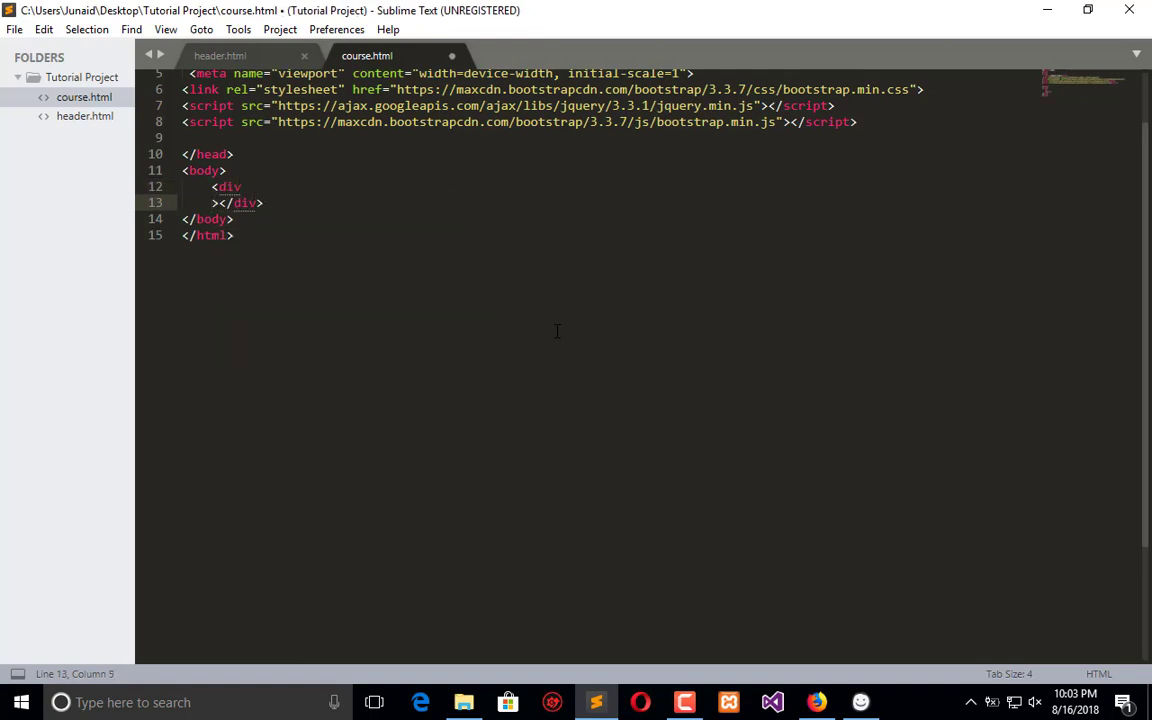
type("class=\"container\">")
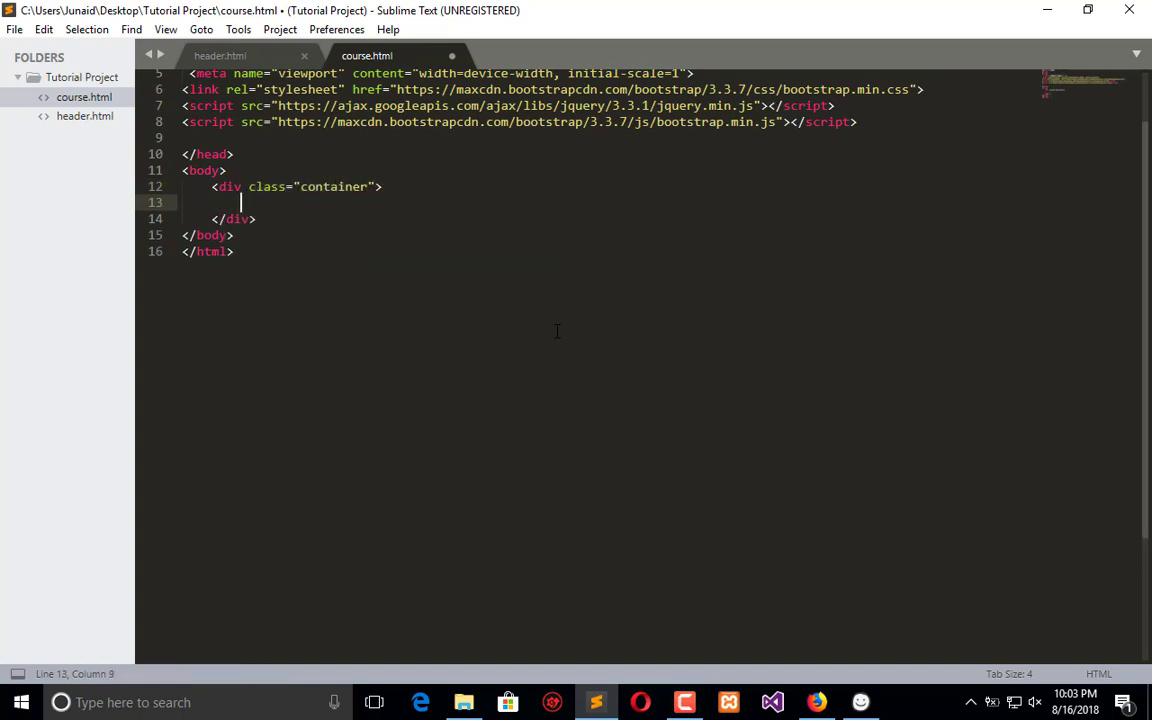
type("<div c></div>")
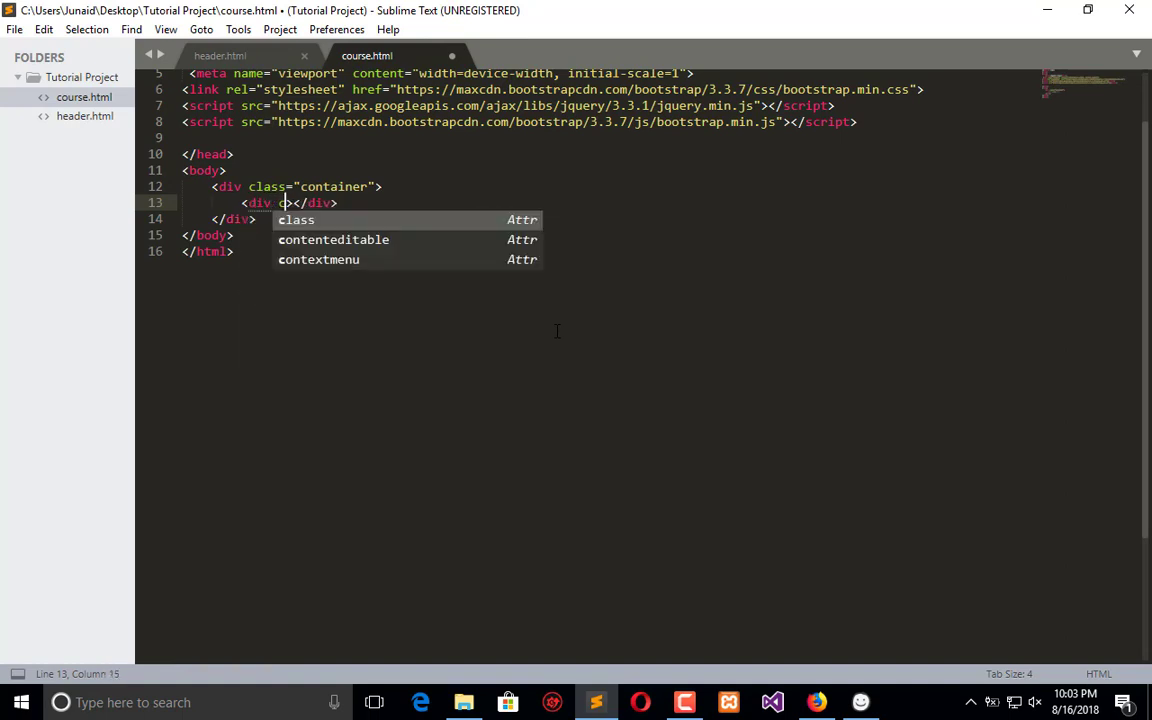
type("lass=\"row\"")
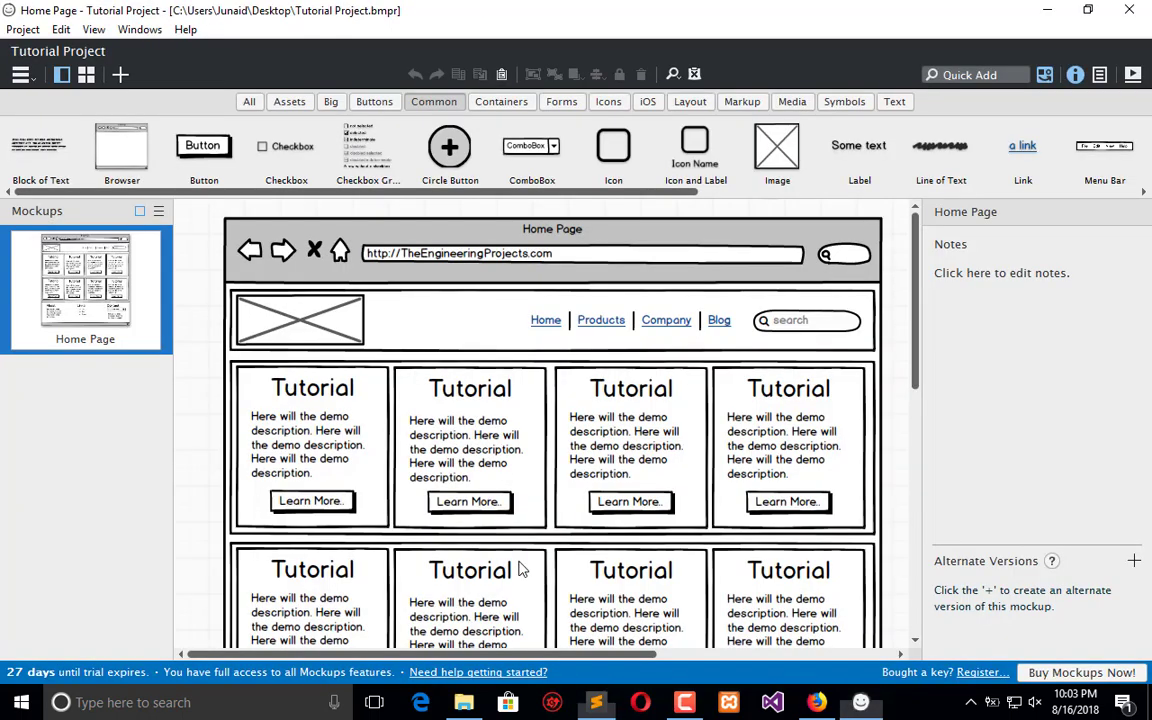
mouse_move(850, 404)
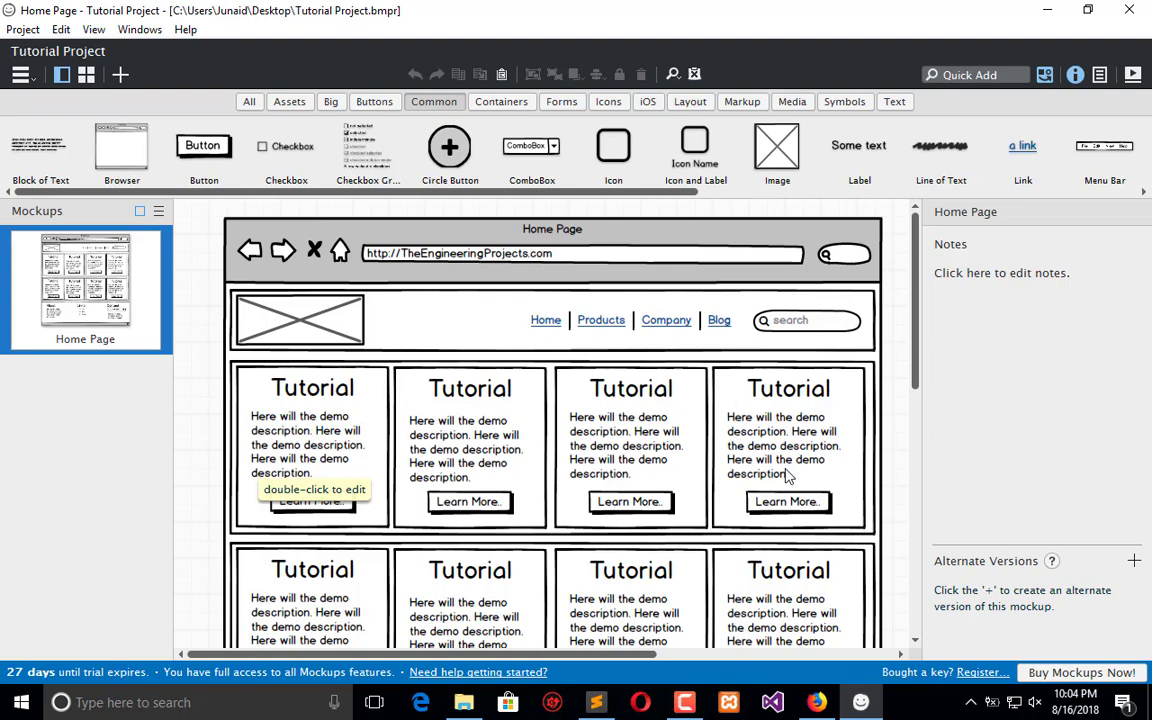
Step: Nest a col-lg-3 column div inside the row div
left_click(596, 702)
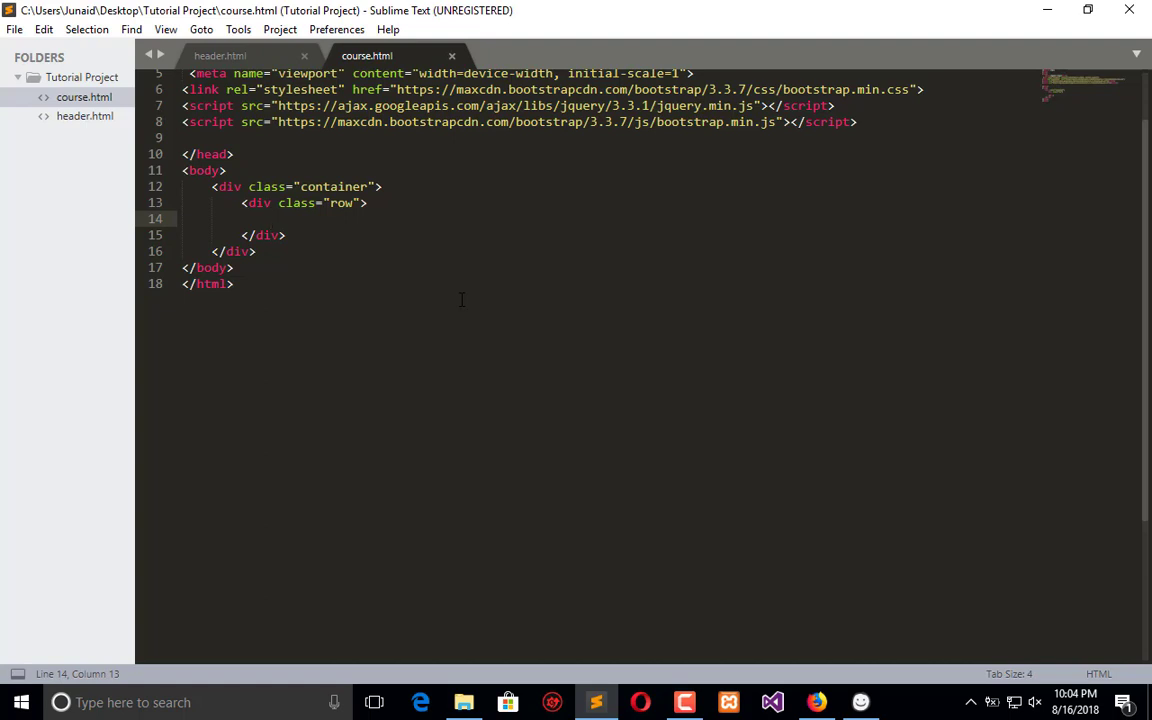
type("<div class=\"col\"></div>")
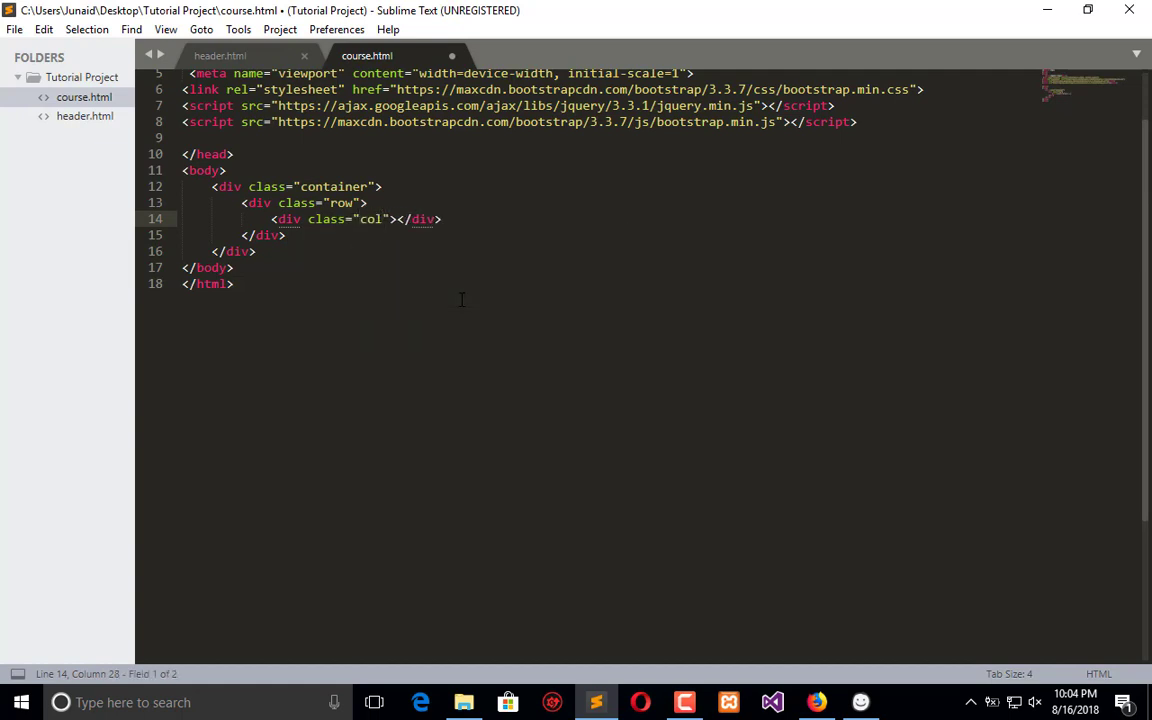
type("-lg")
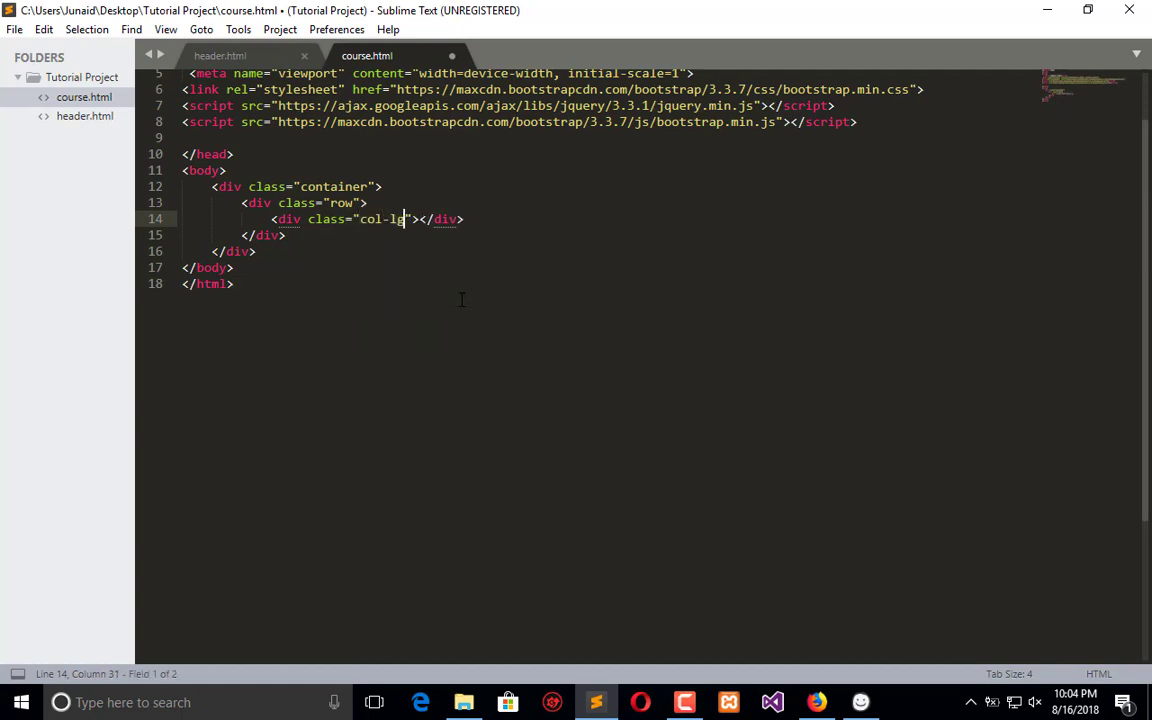
type("-")
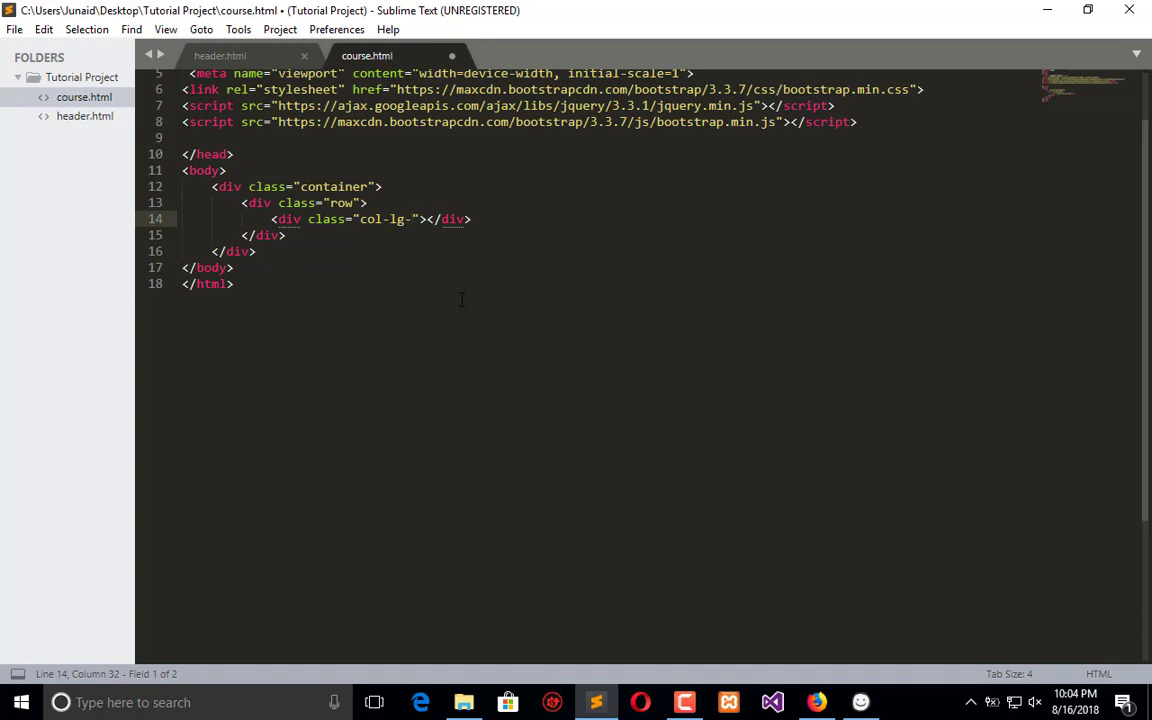
type("3")
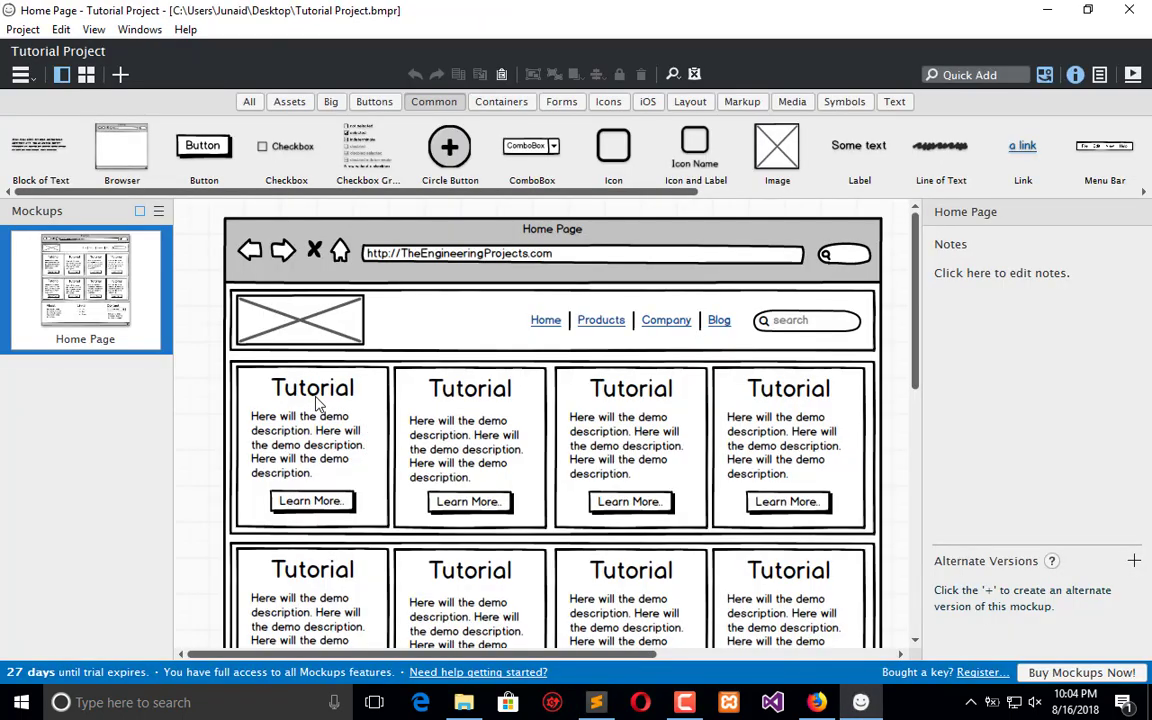
Step: Add a div reading Tutorial inside the first col-lg-3 column and save
left_click(596, 702)
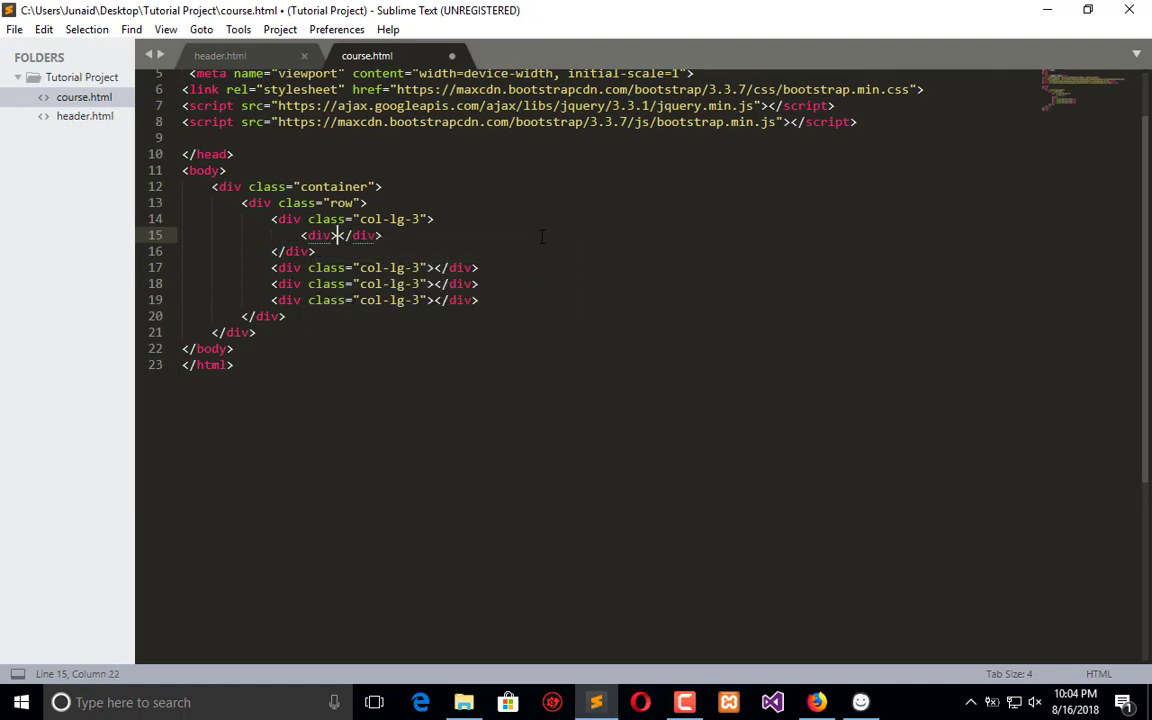
type("Tutorial")
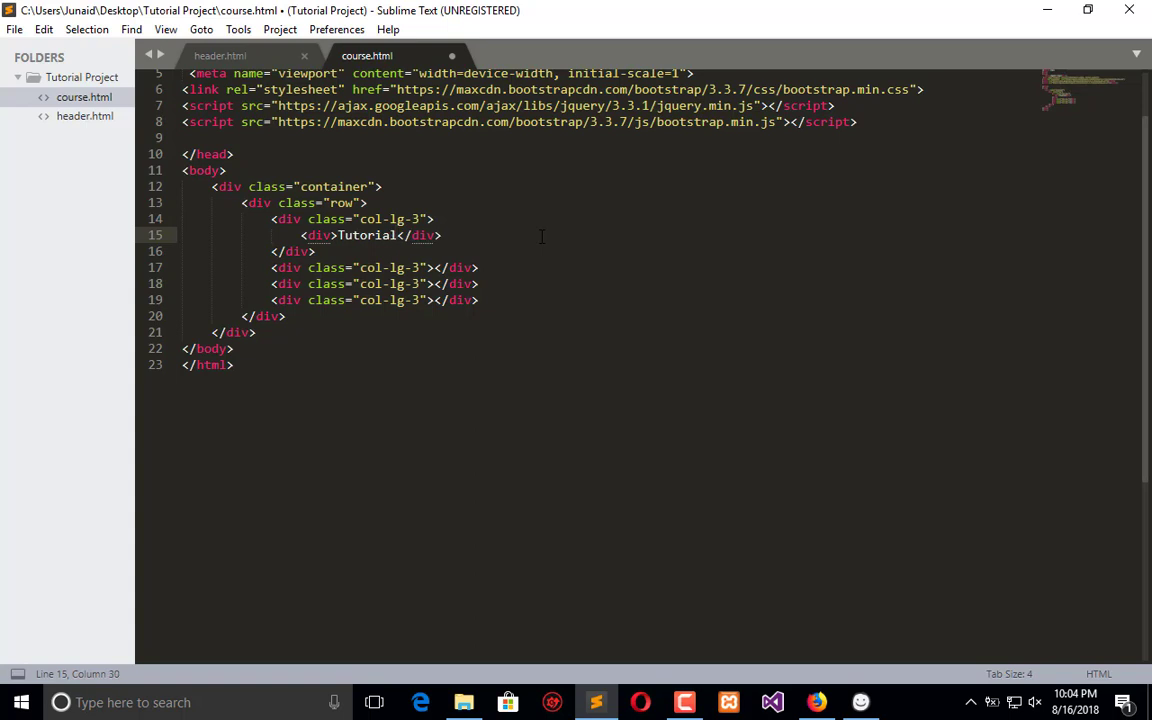
key("ctrl+s")
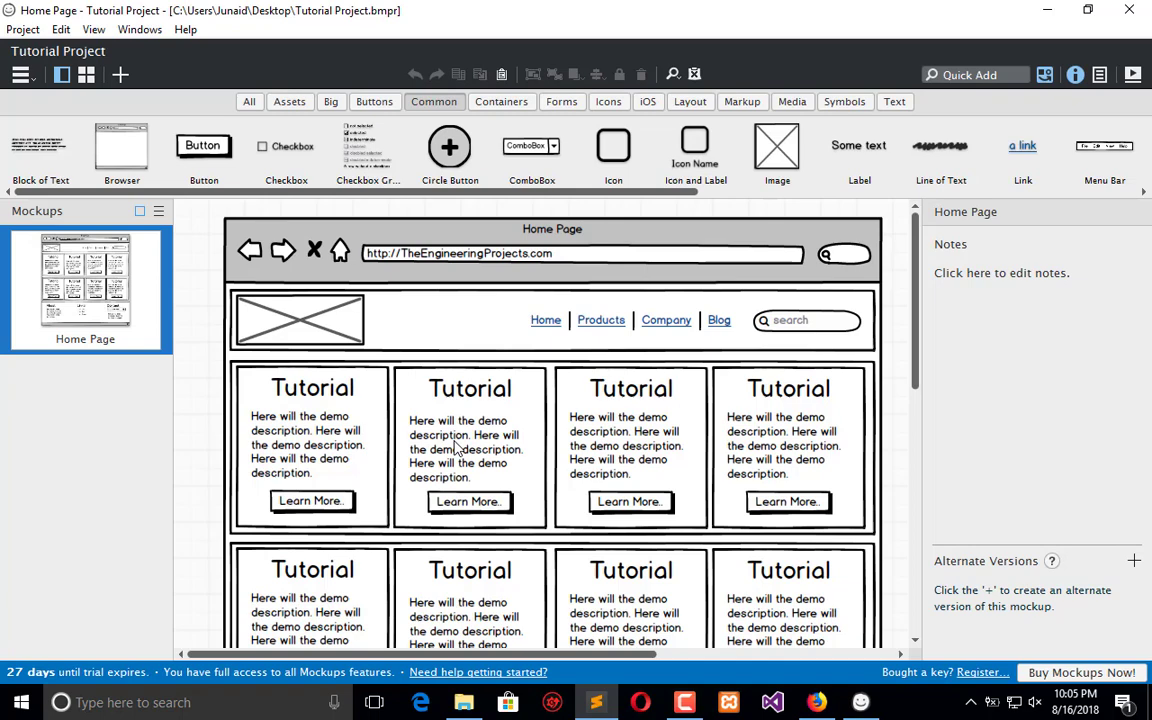
Step: Select the description text of the first Tutorial block in the Balsamiq mockup
left_click(304, 444)
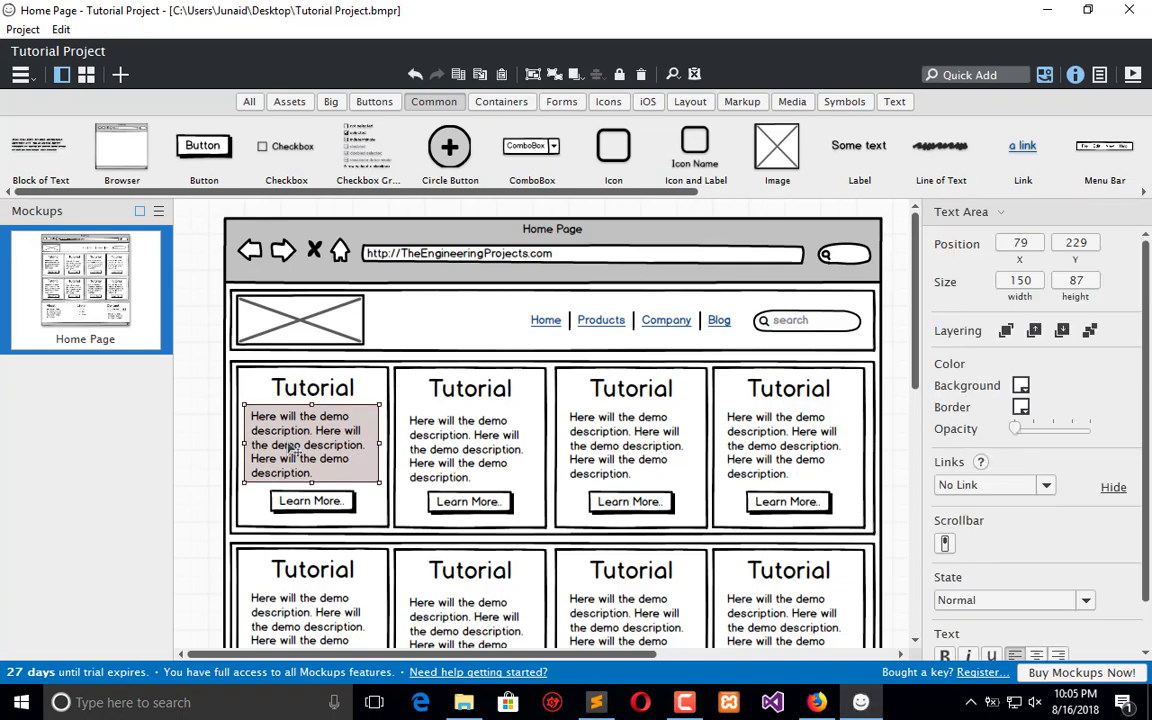
left_click(304, 444)
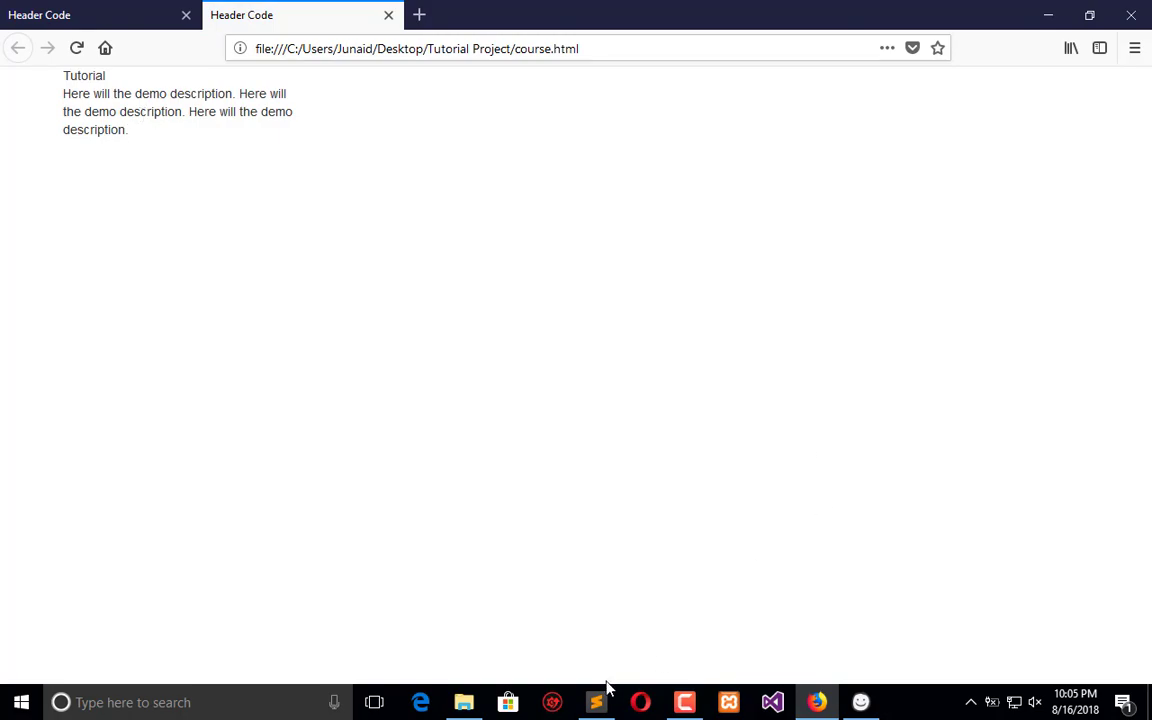
Step: Add a btn btn-default button labelled Learn More.. after the description div
left_click(596, 700)
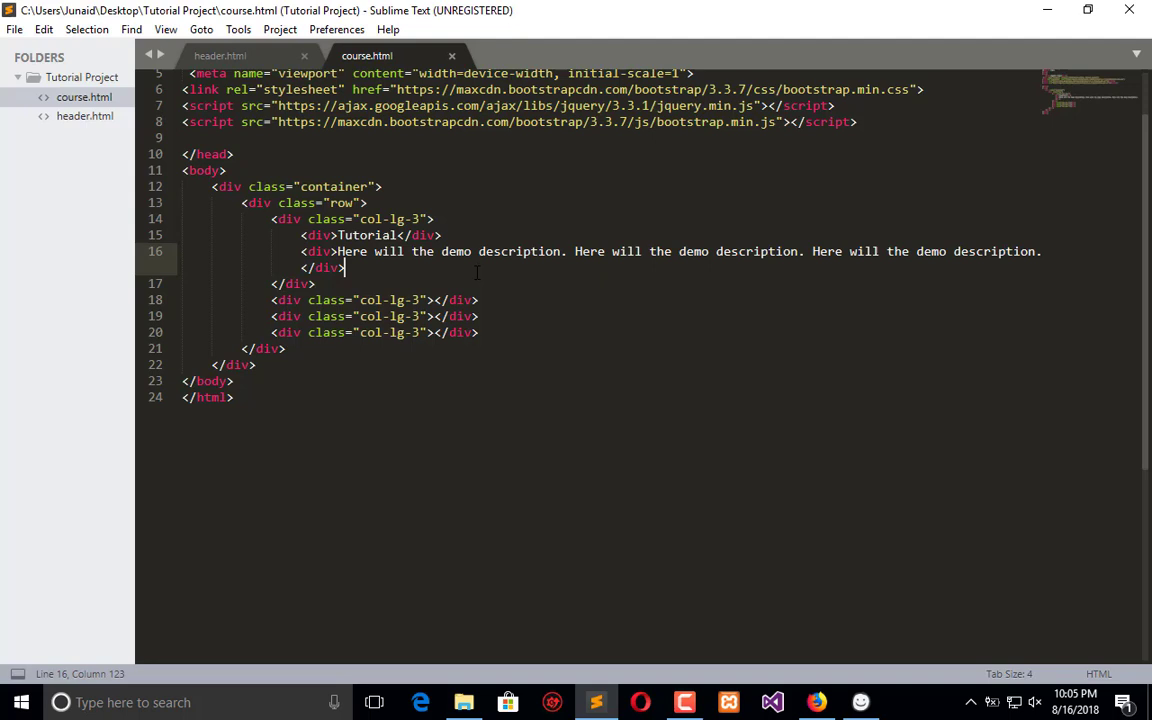
type("<button class=\"\"></button>")
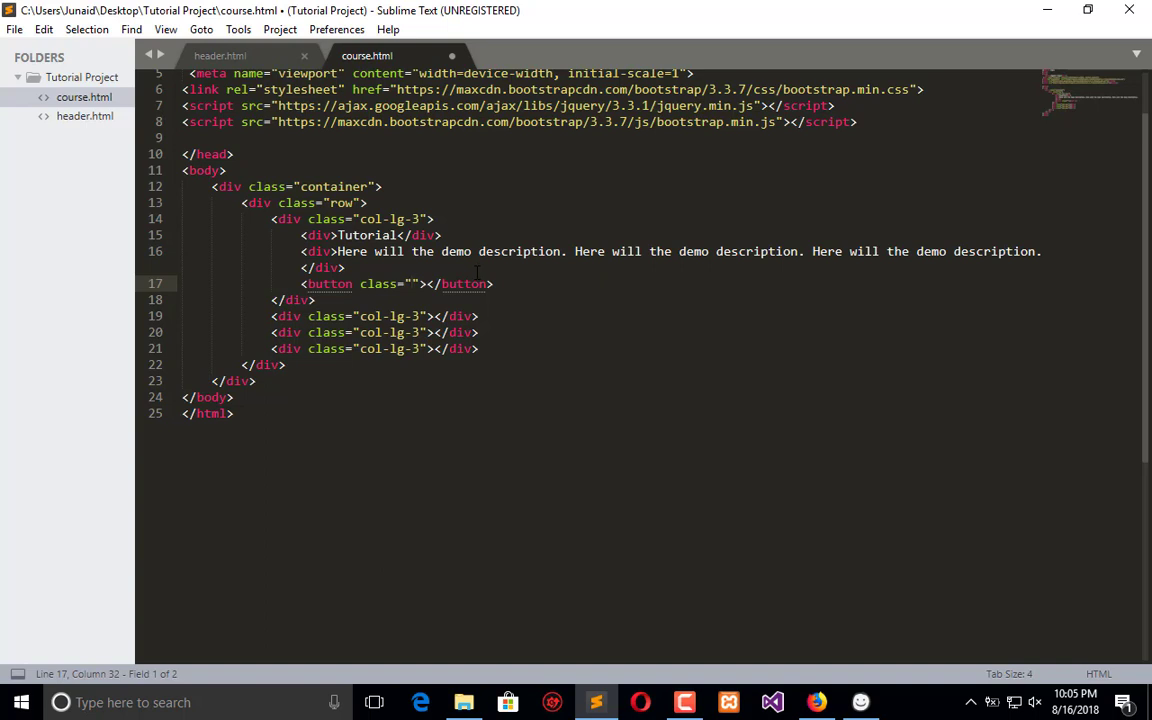
type("btn")
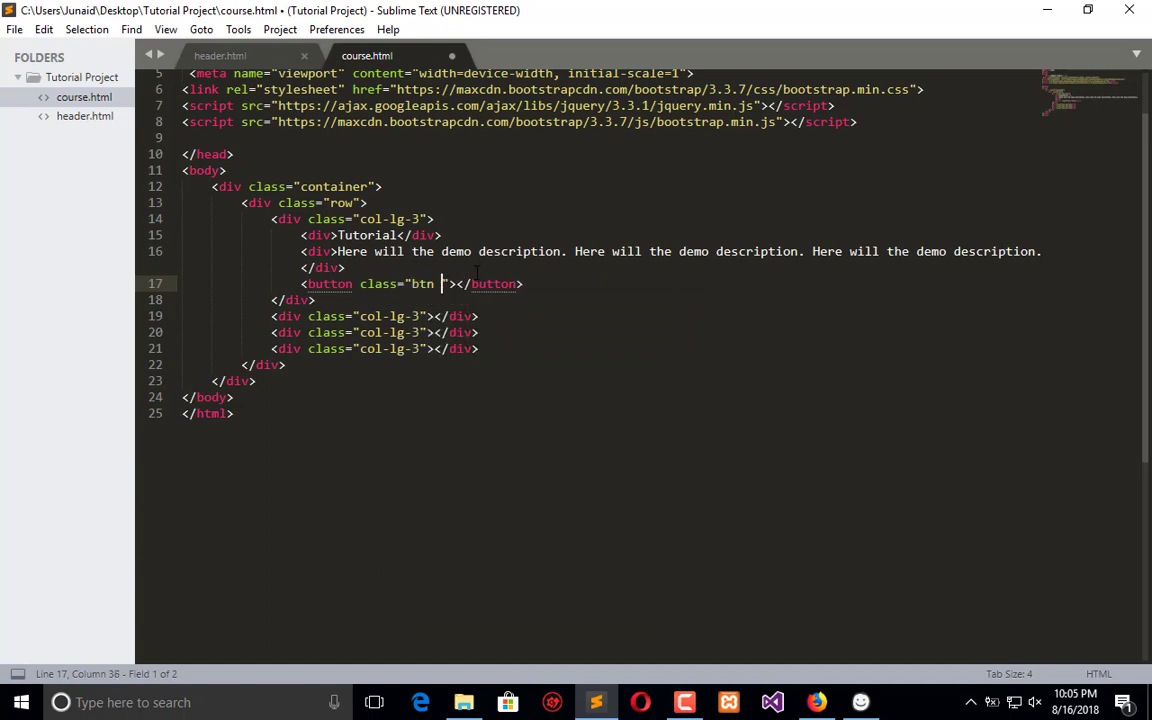
type("btn-defaul")
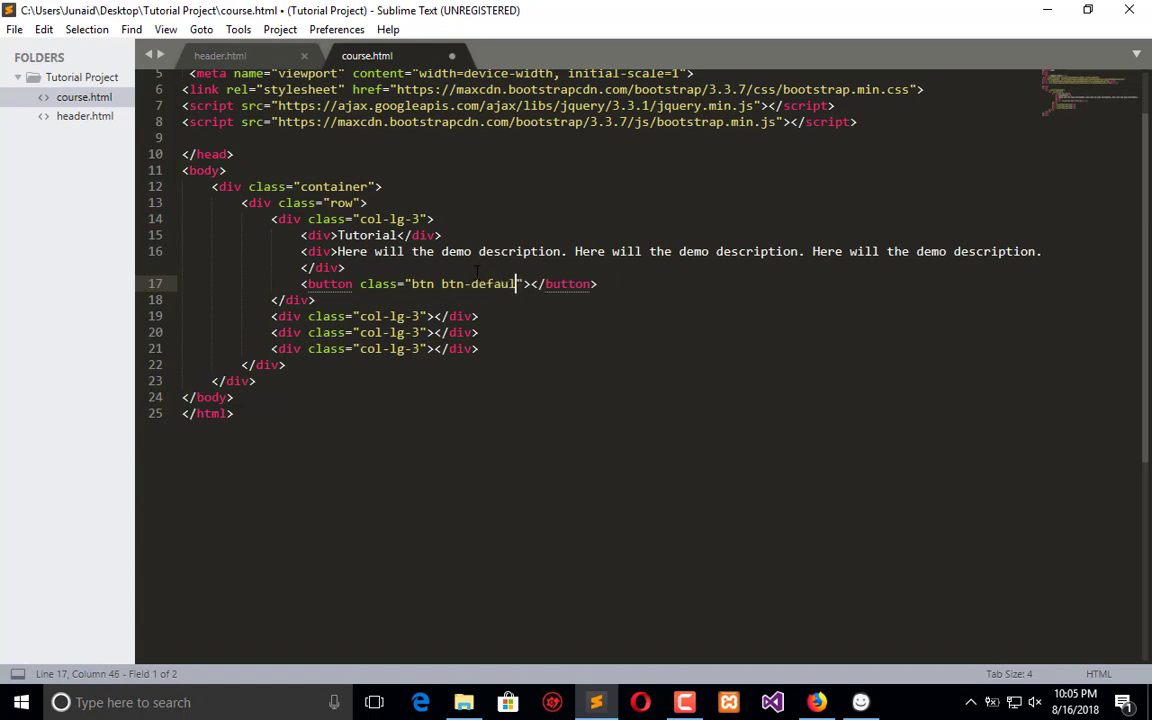
type("t")
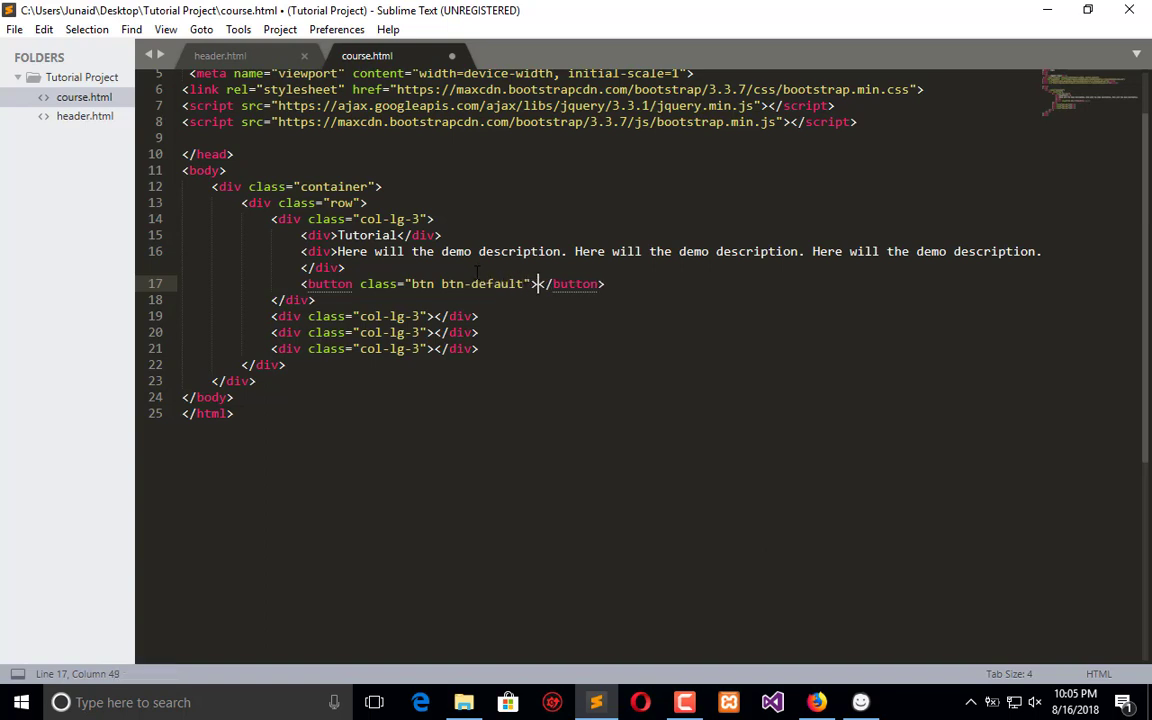
type("Learn")
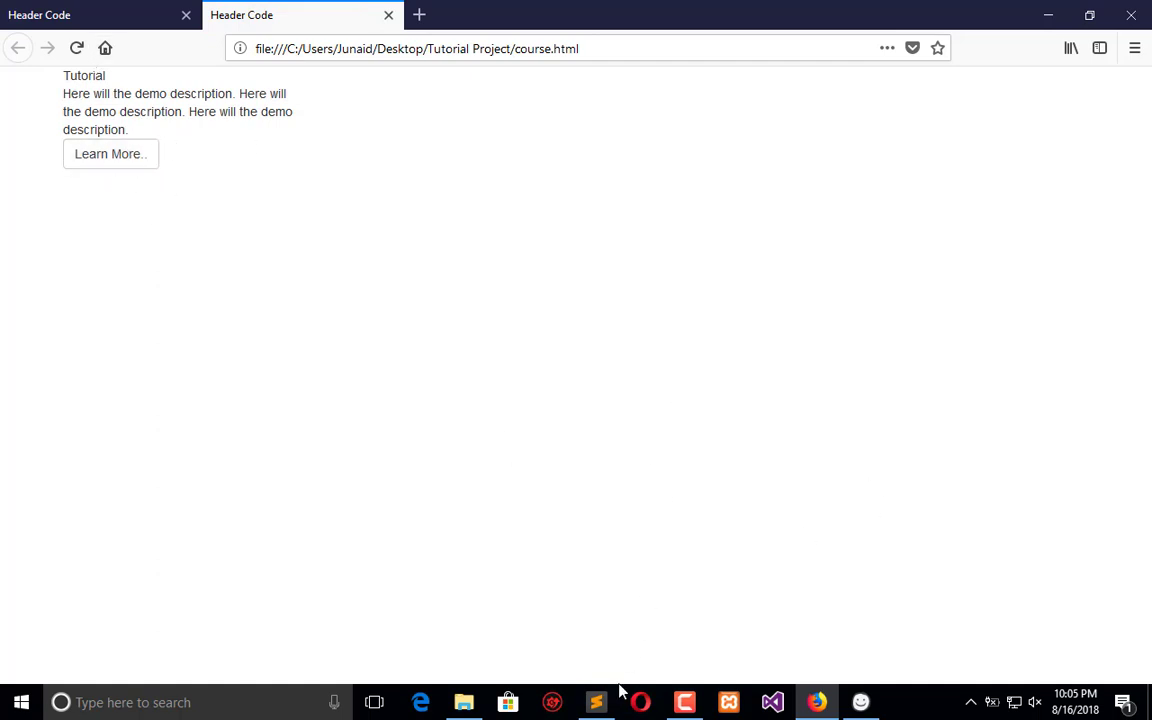
Step: Give the Tutorial div class="h3" and check it in the browser
left_click(596, 702)
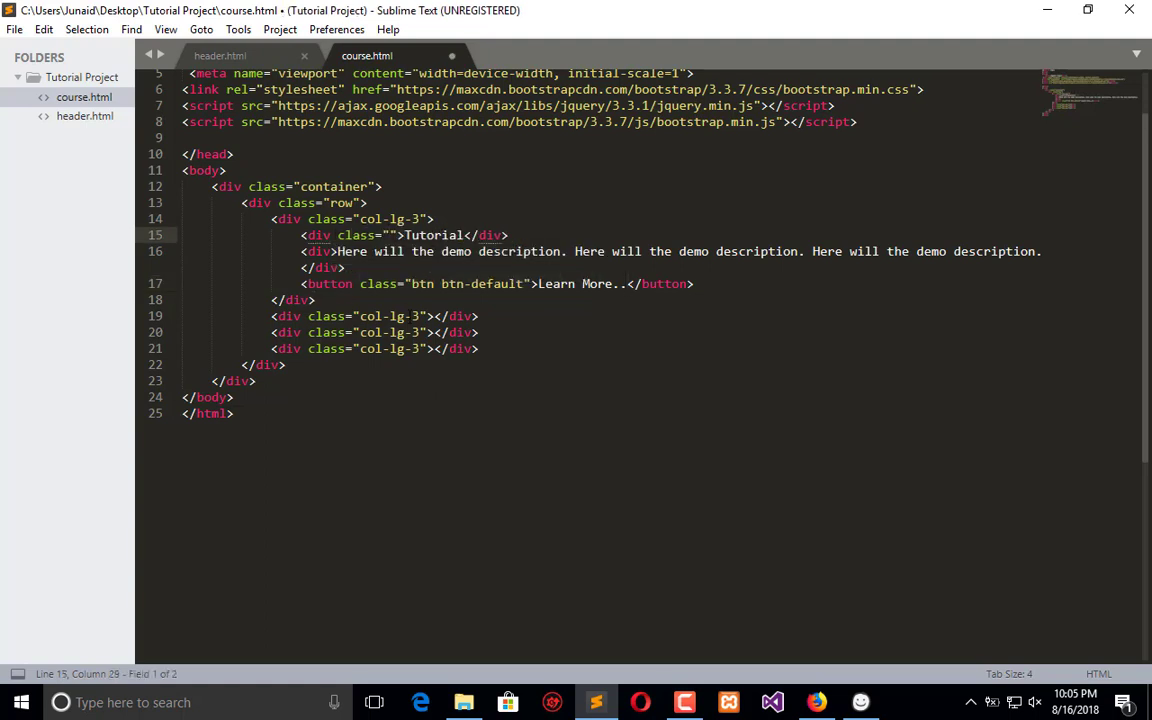
type("h")
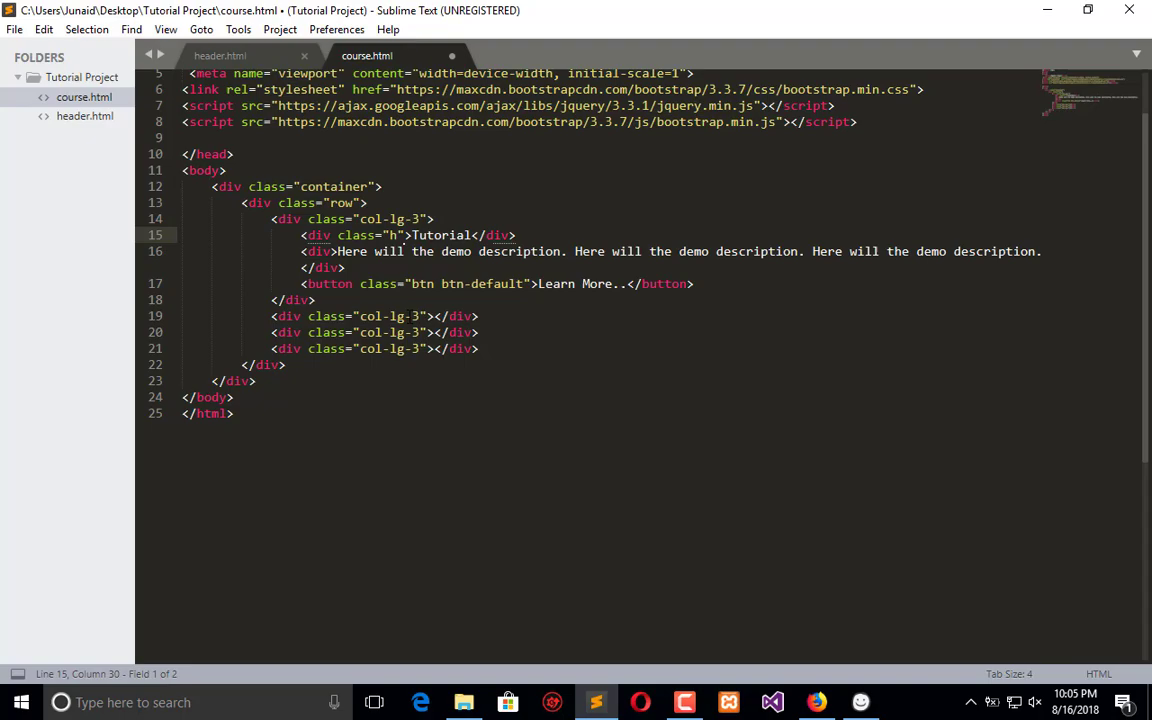
left_click(816, 702)
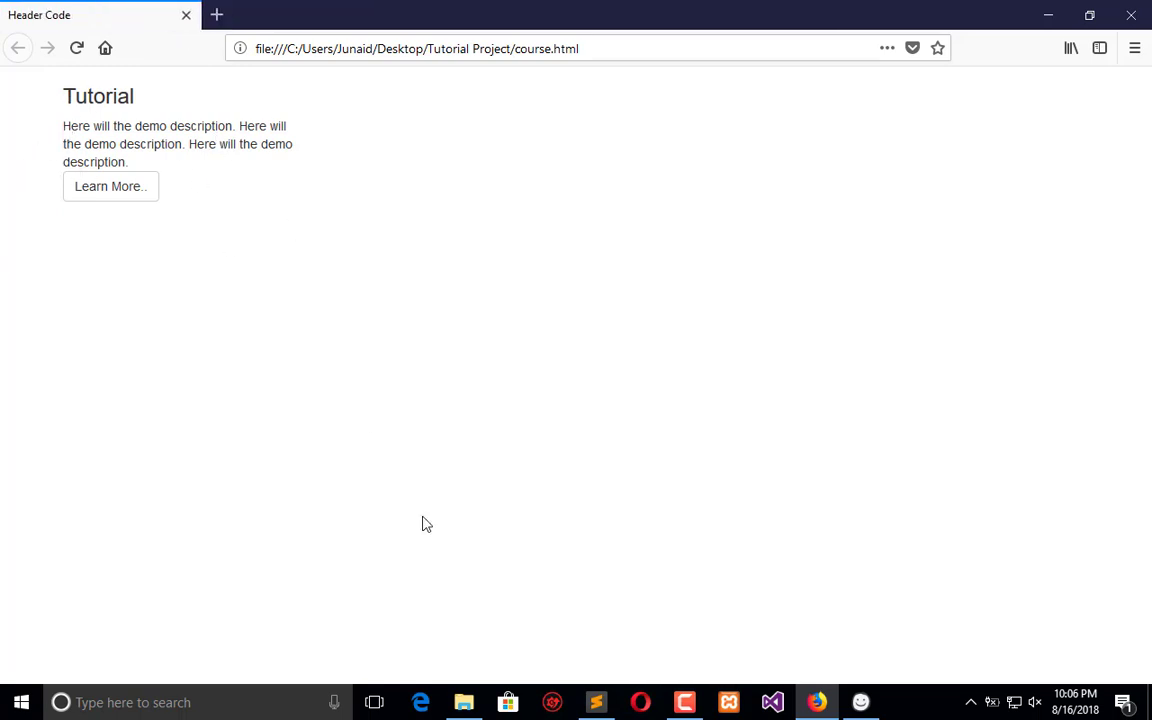
mouse_move(144, 172)
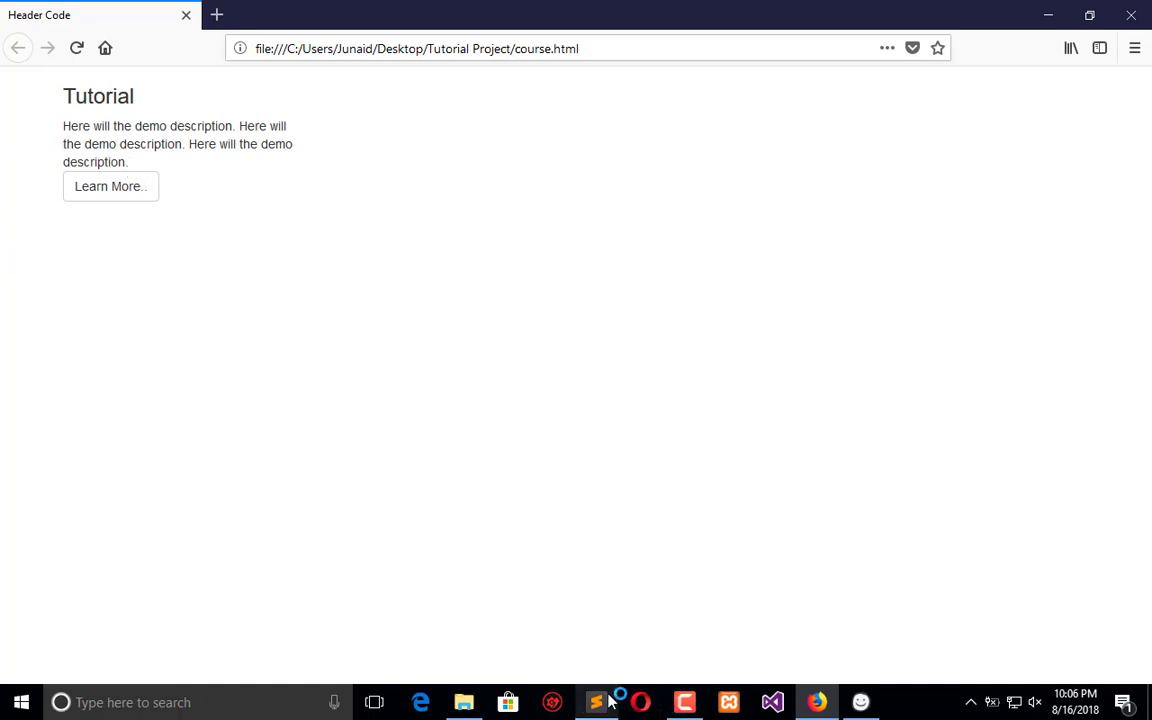
Step: Move the Learn More.. button line into its own new div and refresh the Firefox preview
left_click(596, 702)
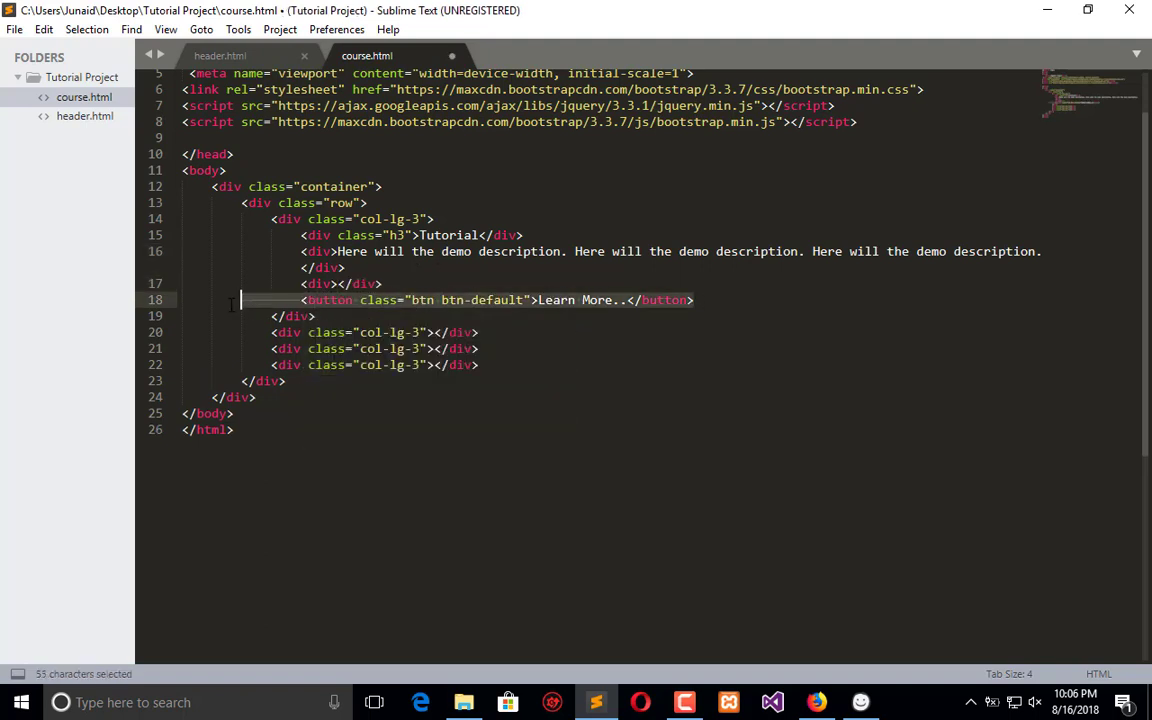
key("ctrl+x")
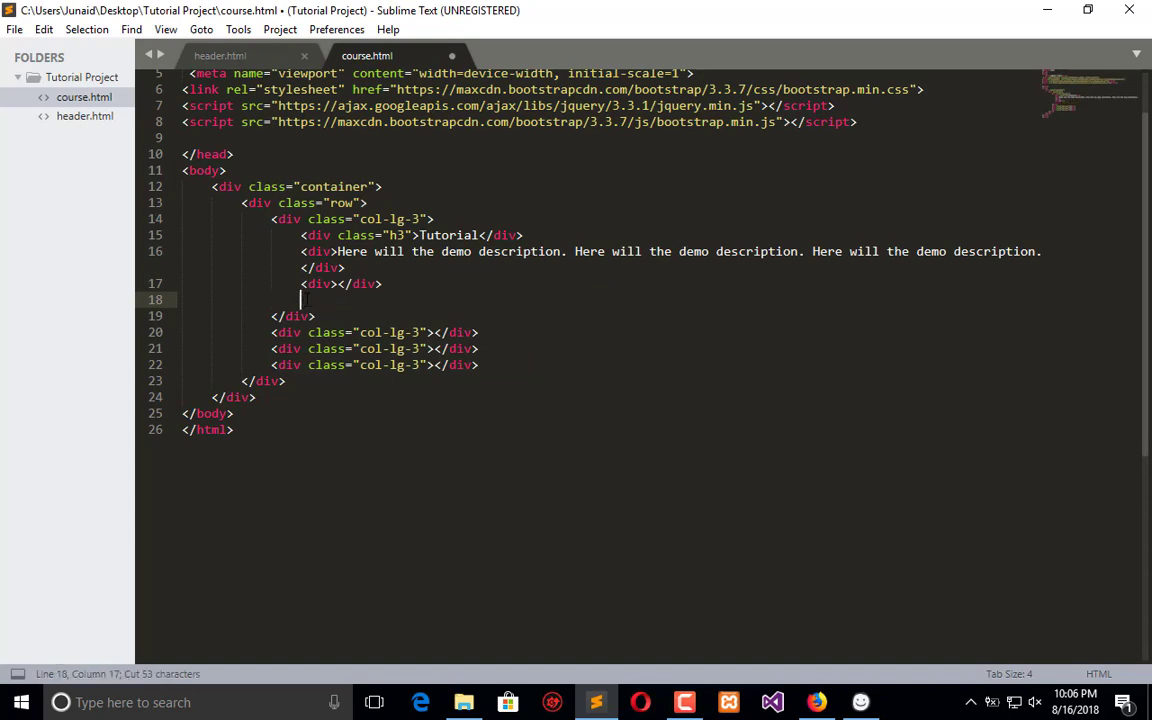
left_click(816, 702)
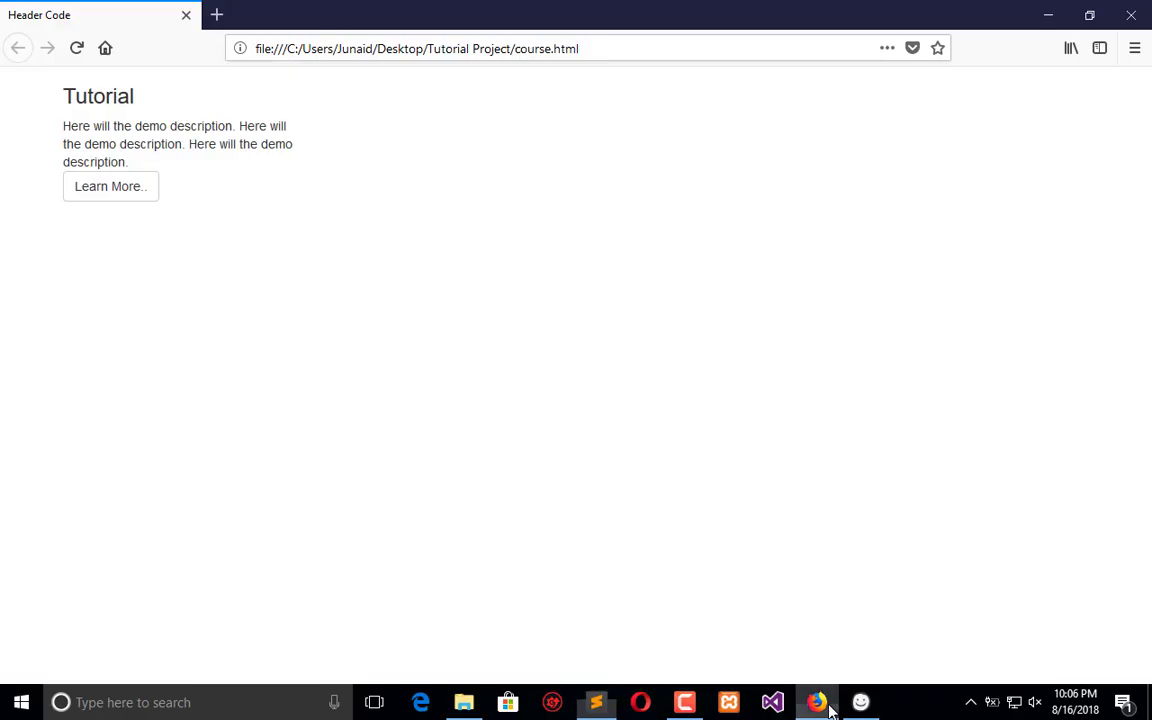
left_click(76, 48)
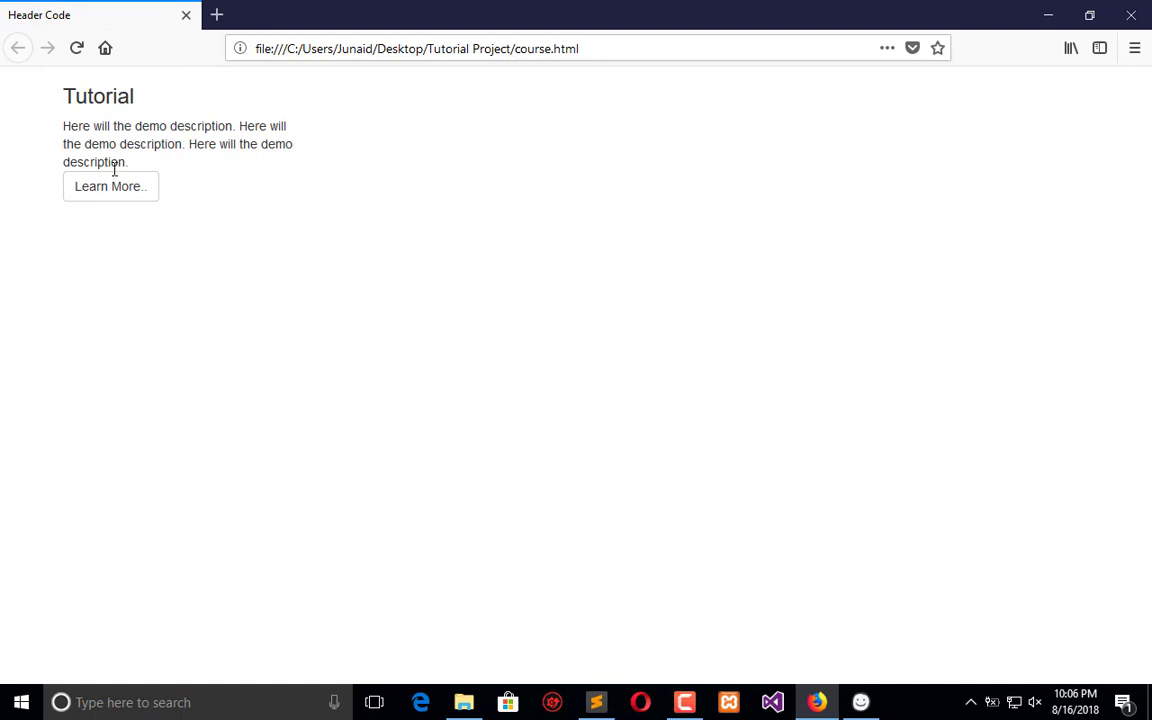
mouse_move(406, 544)
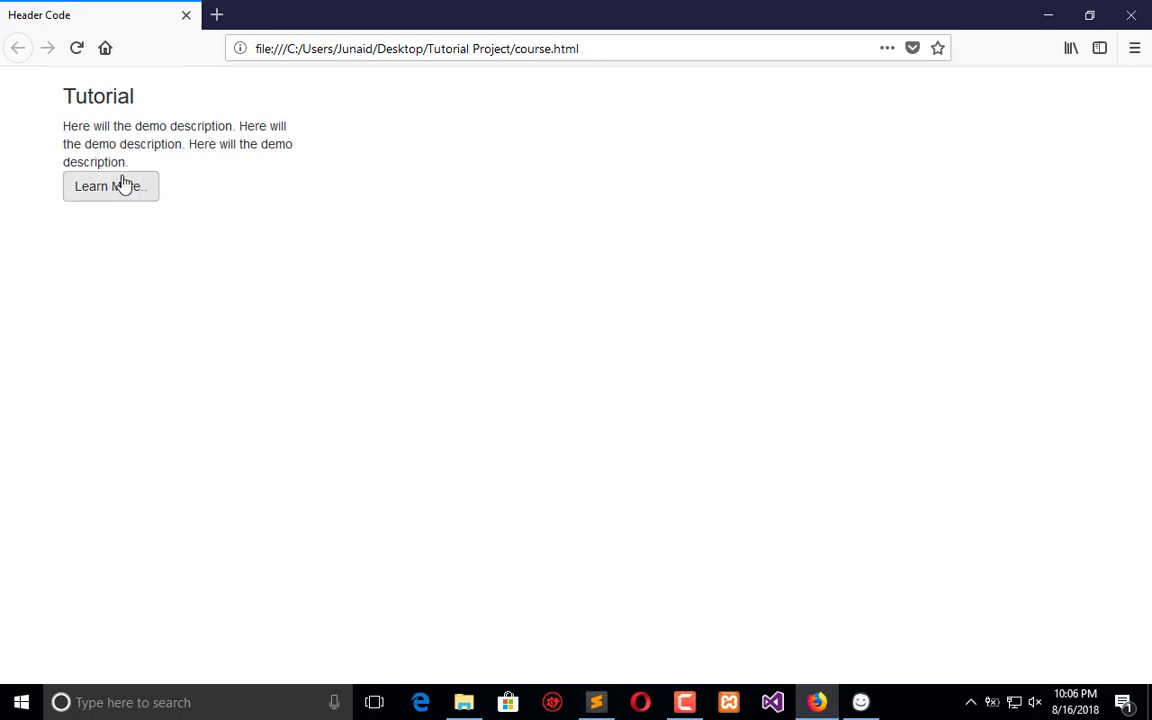
mouse_move(208, 354)
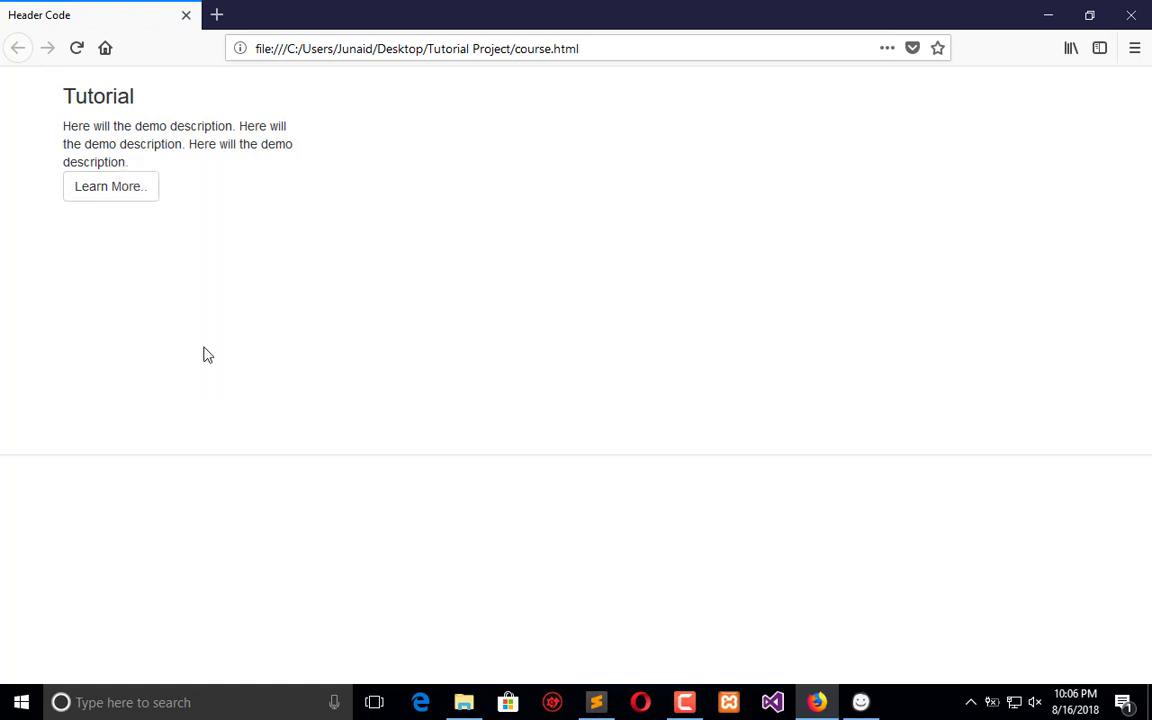
Step: Inspect the div.h3 element in Developer Tools and add a text-align property to its element rule
key("F12")
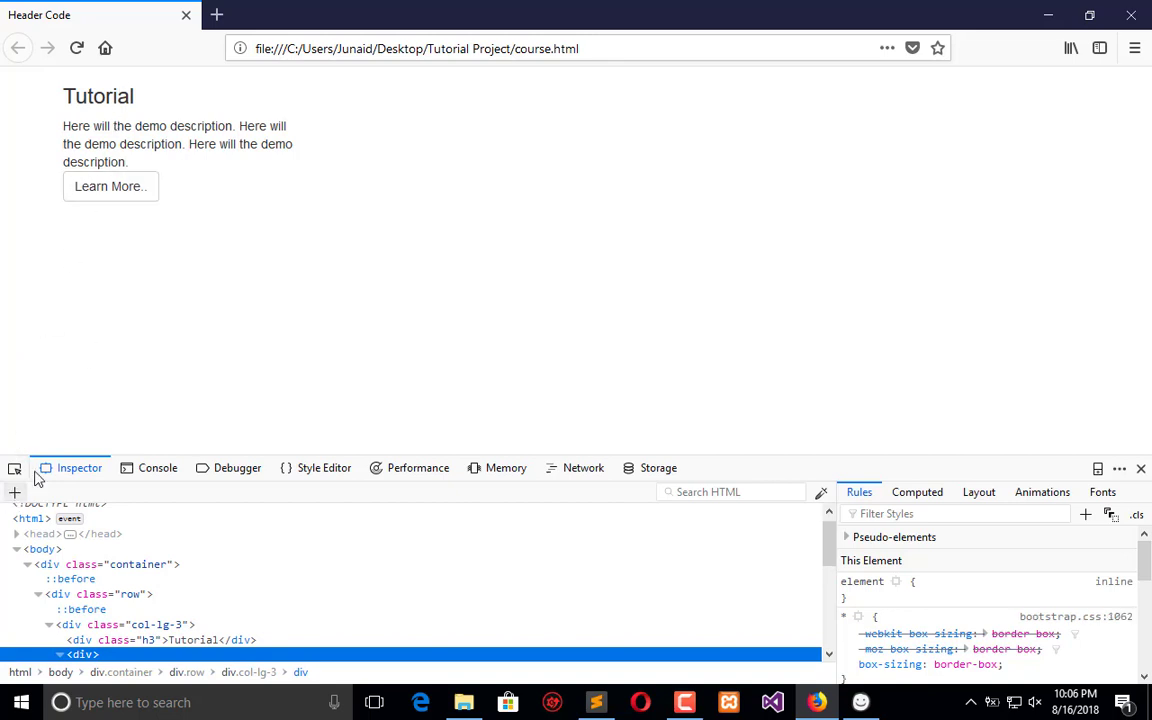
mouse_move(112, 186)
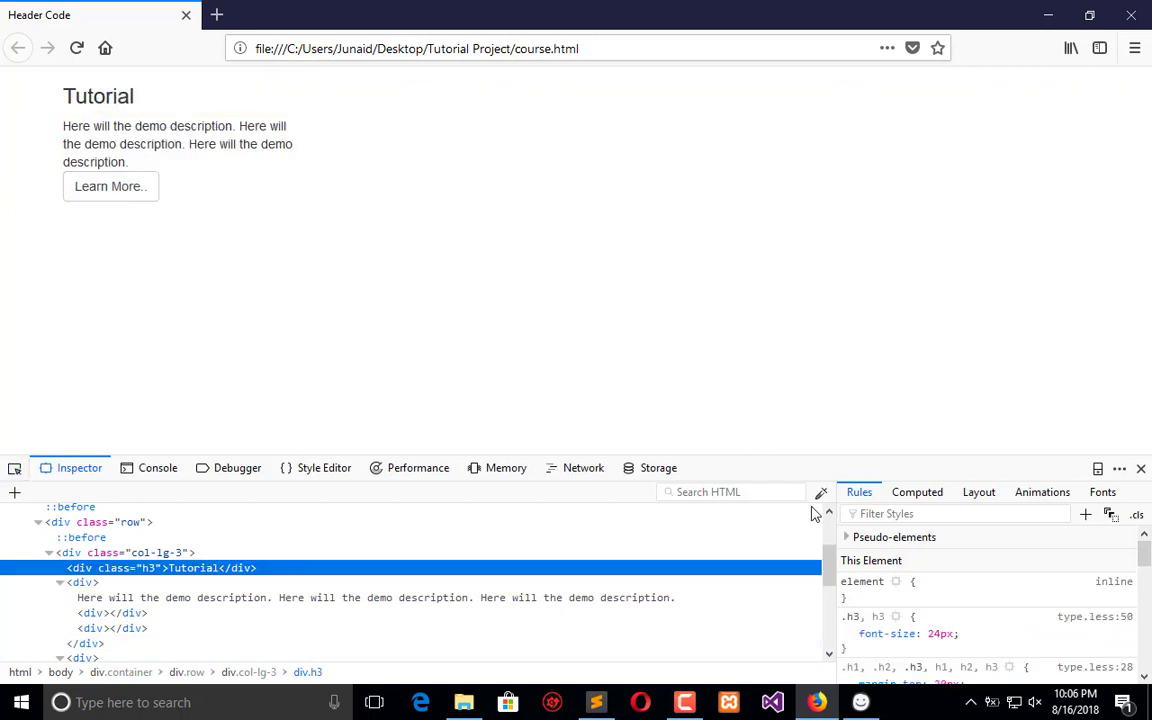
mouse_move(948, 582)
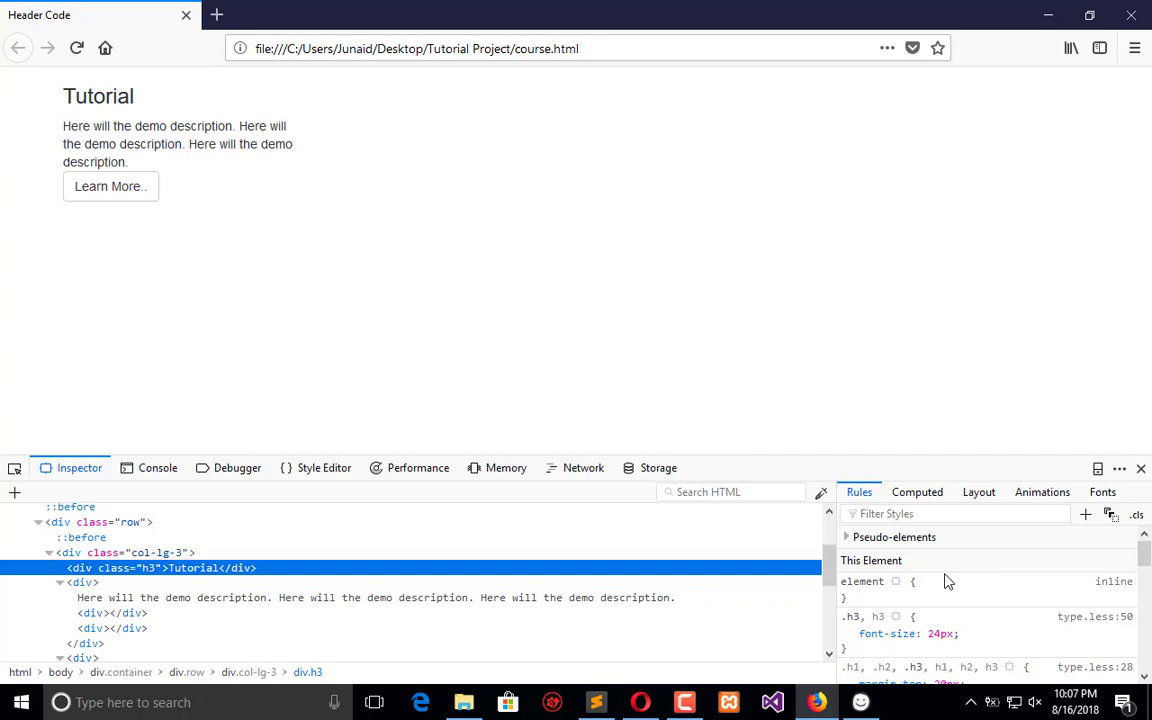
mouse_move(164, 568)
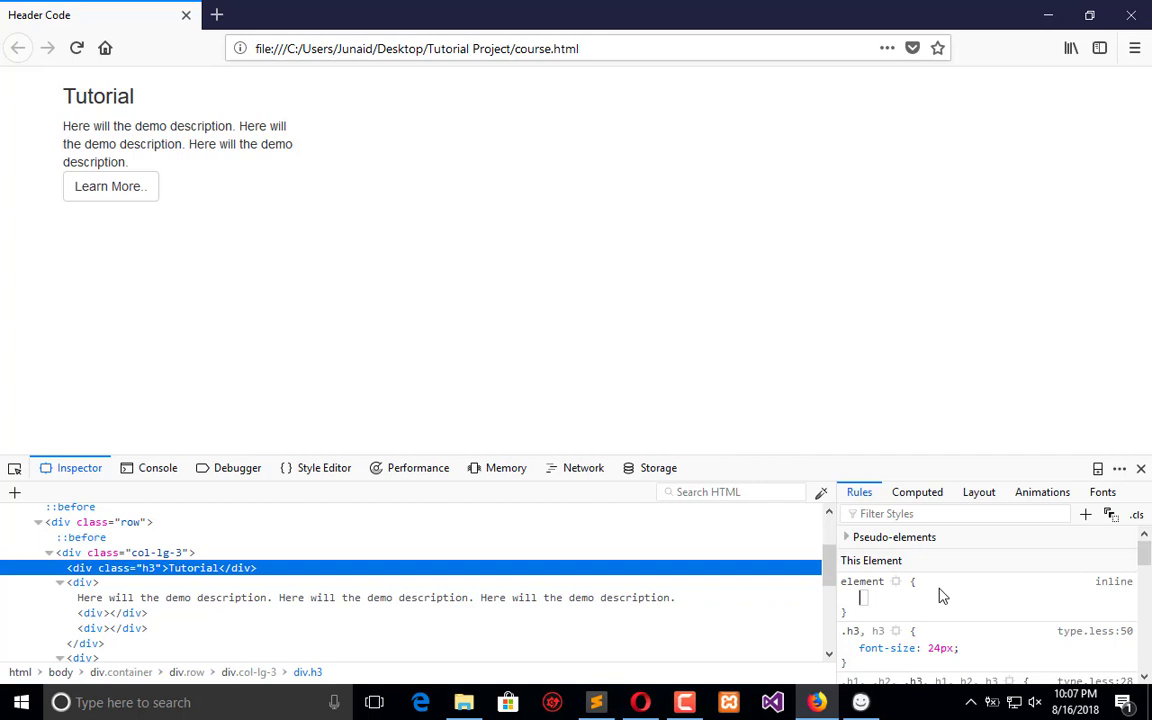
type("text-align")
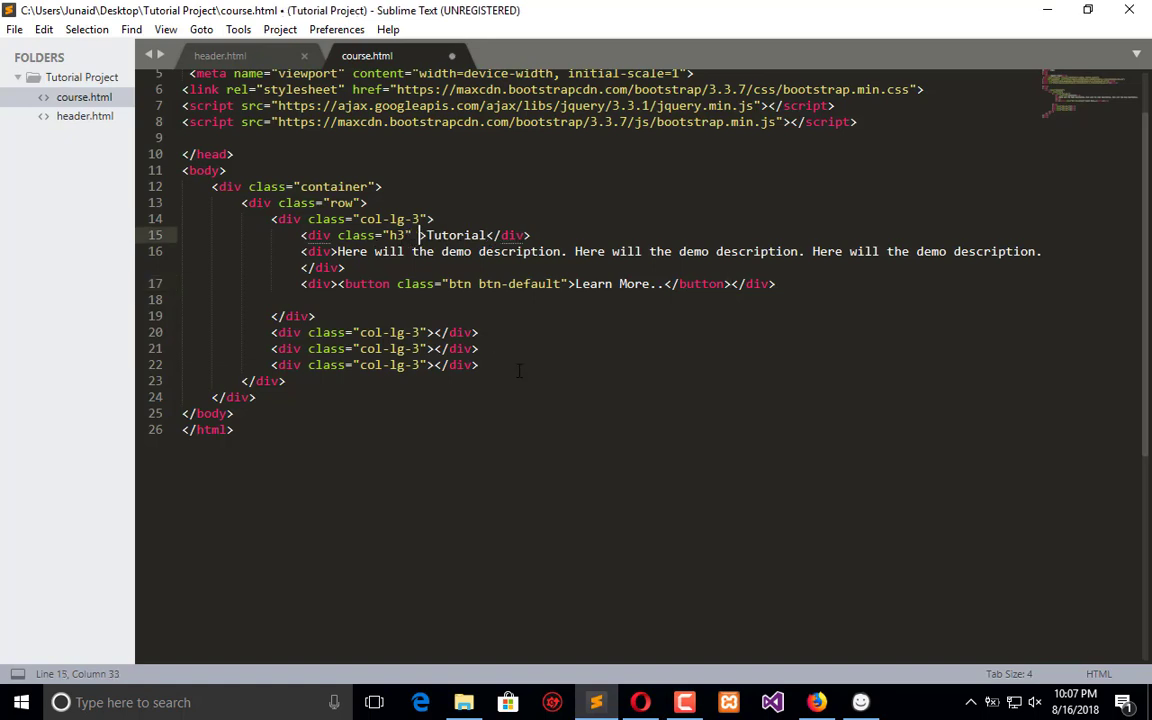
Step: Style the h3 div with text-align: center and preview it in Firefox
type("style=\"text-align: center;\"")
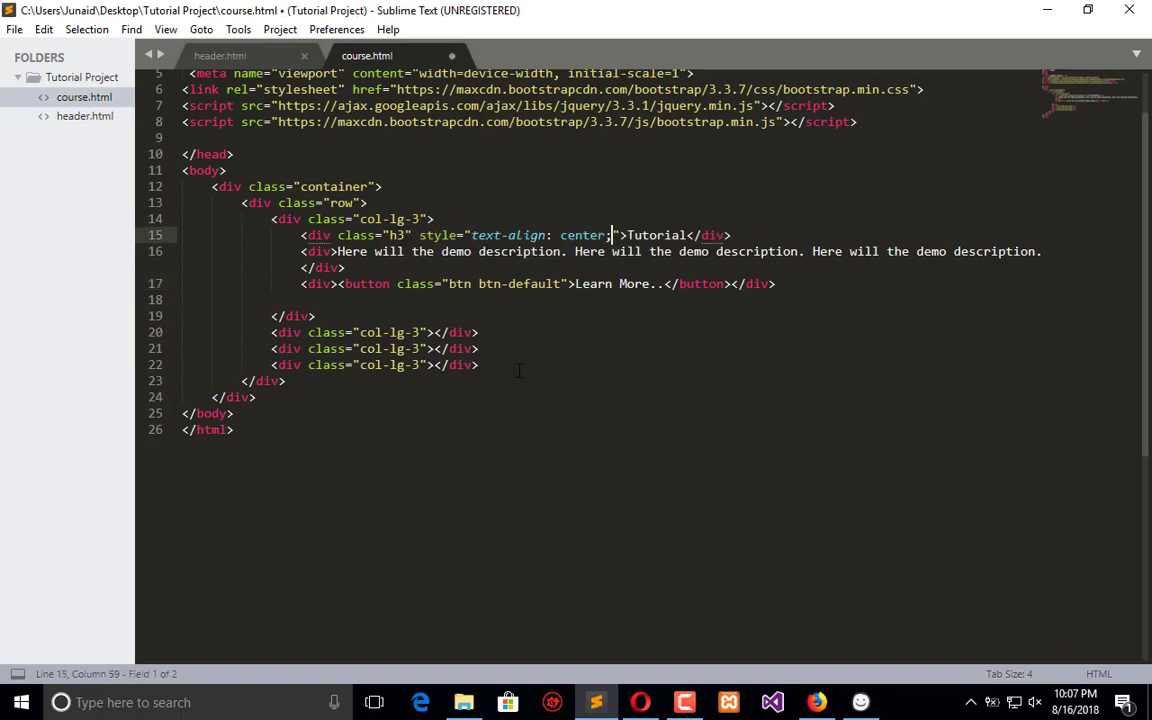
left_click(818, 702)
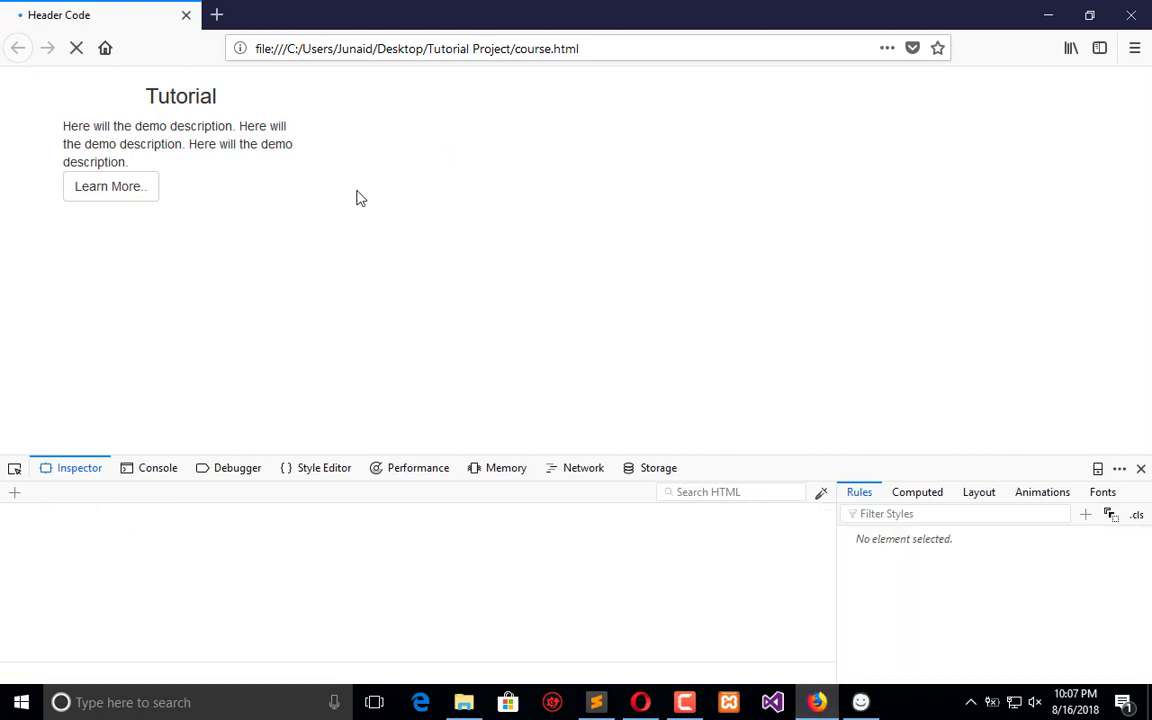
mouse_move(296, 120)
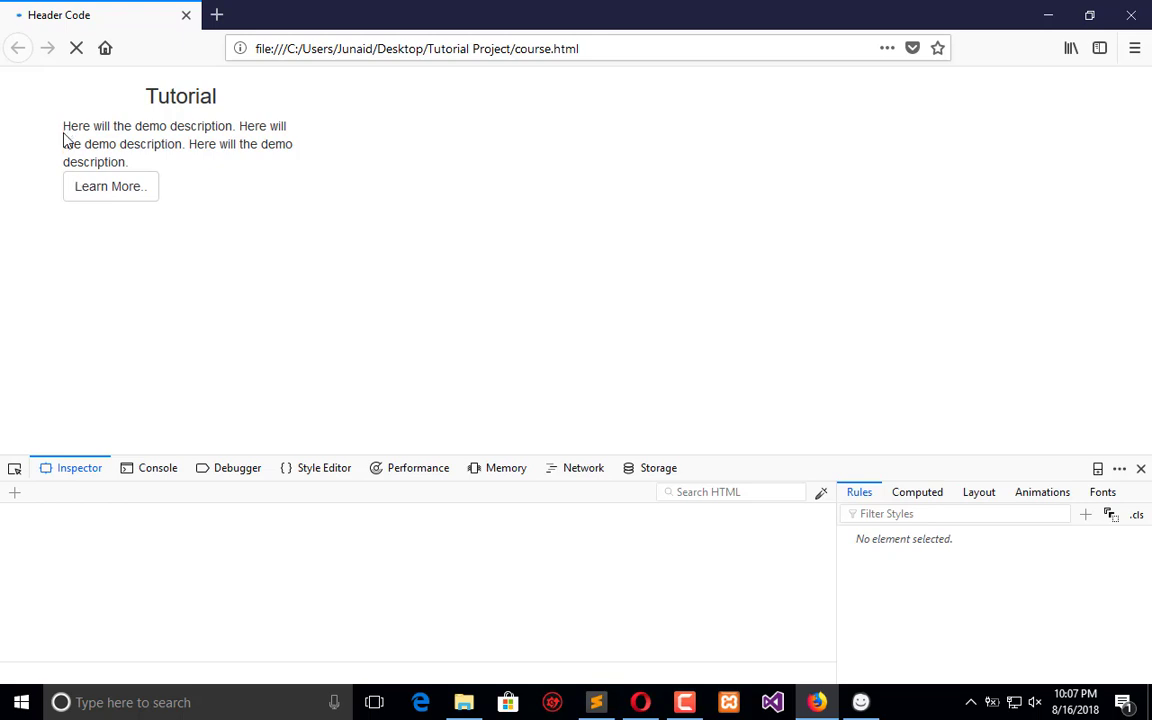
mouse_move(144, 148)
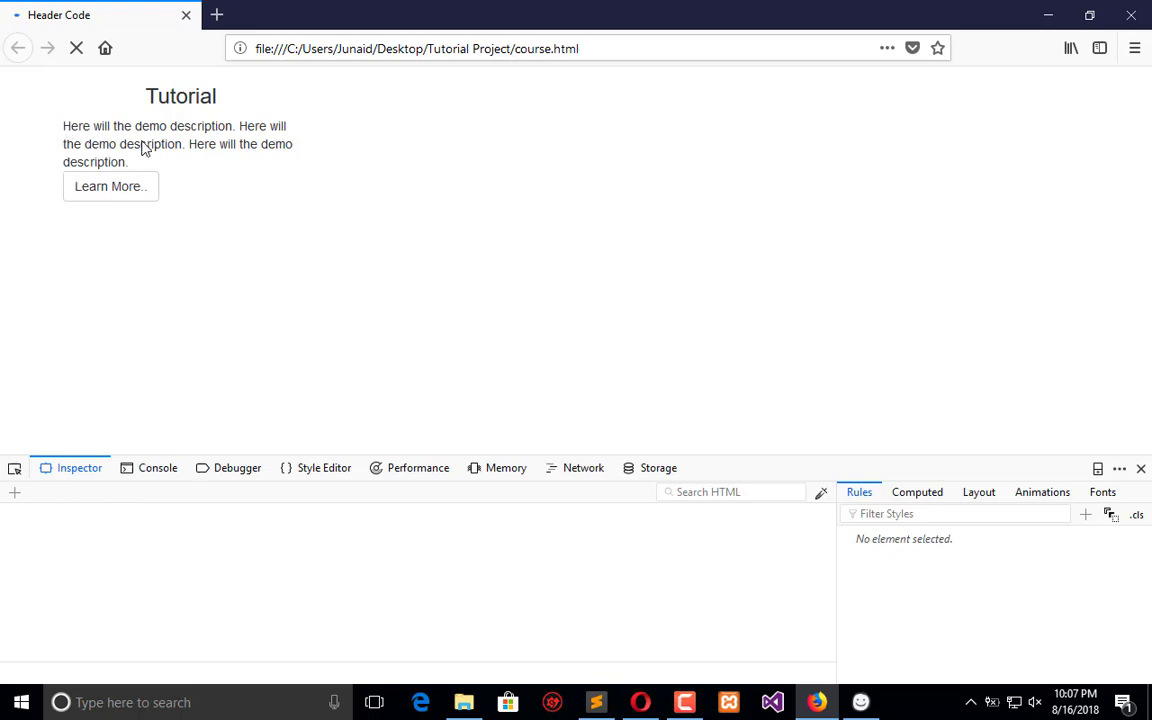
Step: Give the description div an inline padding: 5px style
left_click(596, 702)
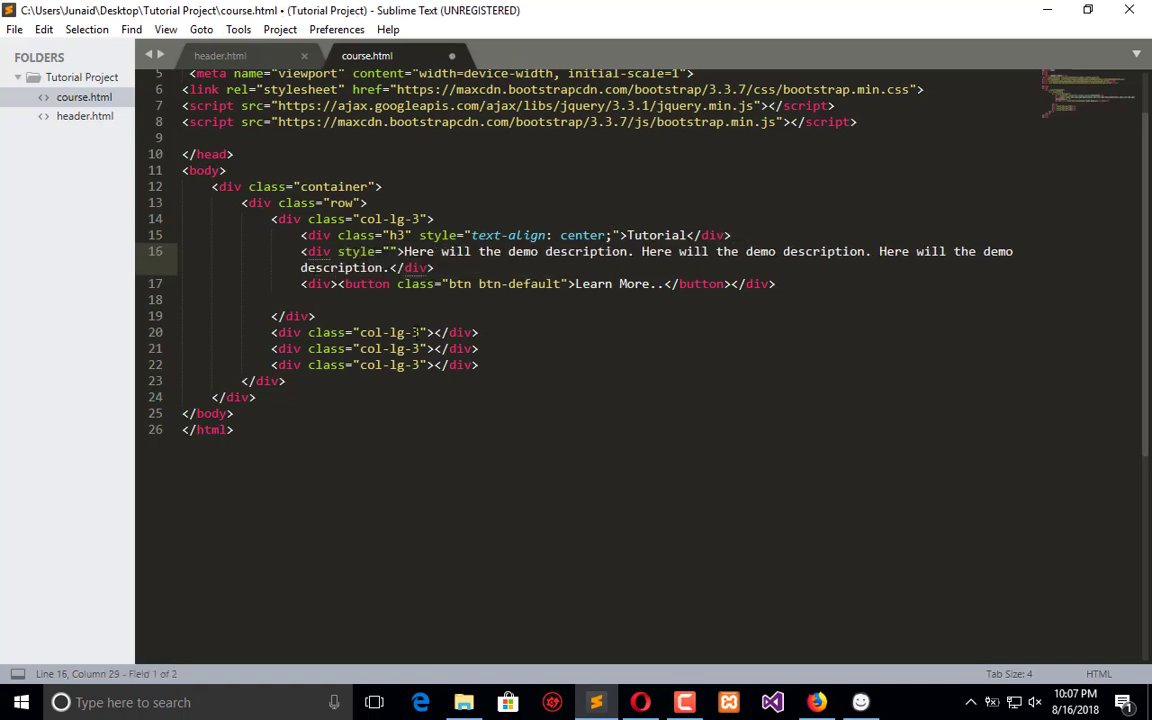
type("padding:")
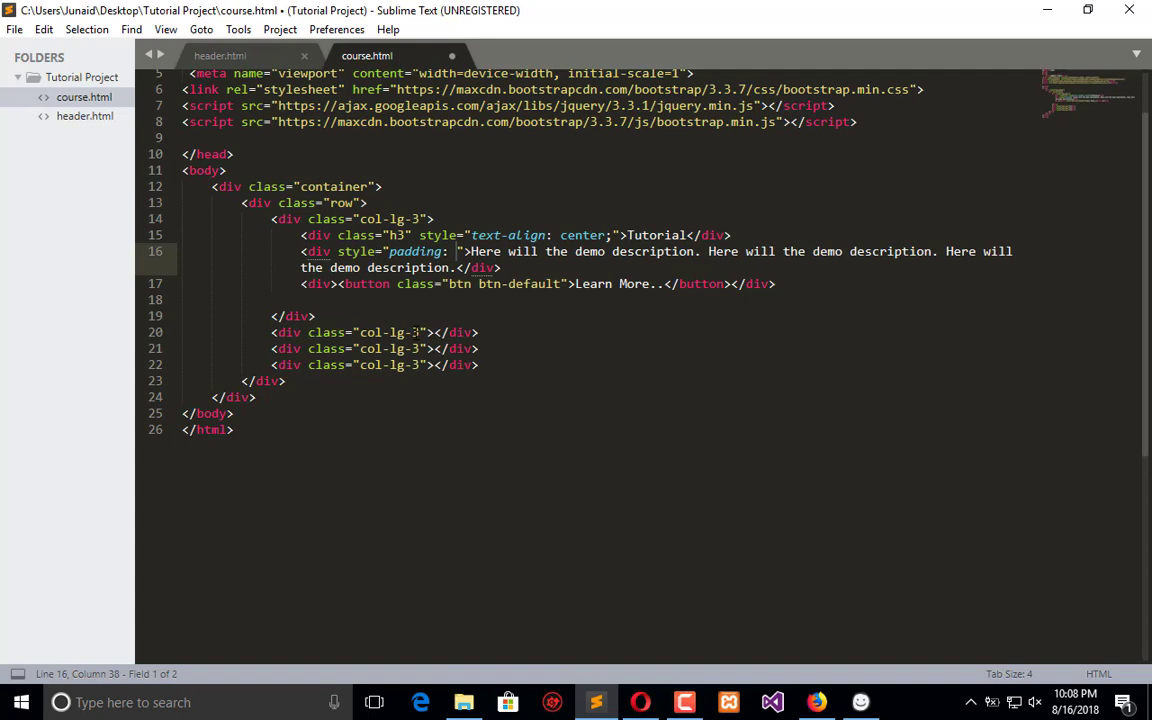
type("5p")
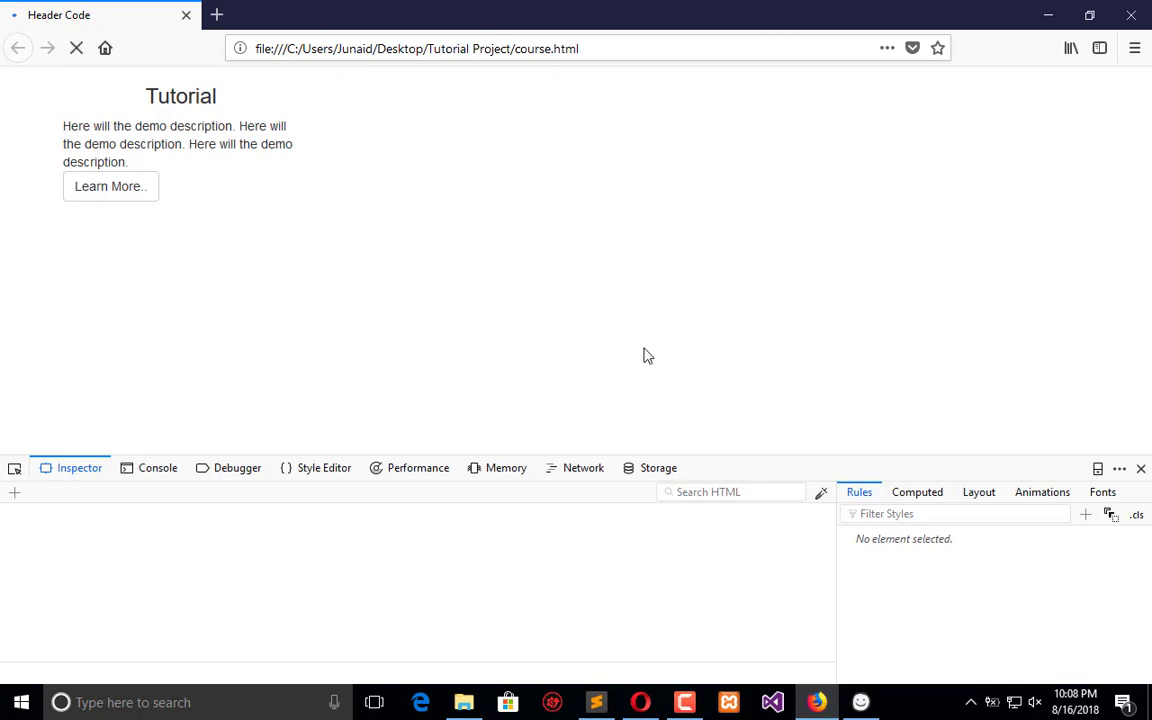
mouse_move(880, 548)
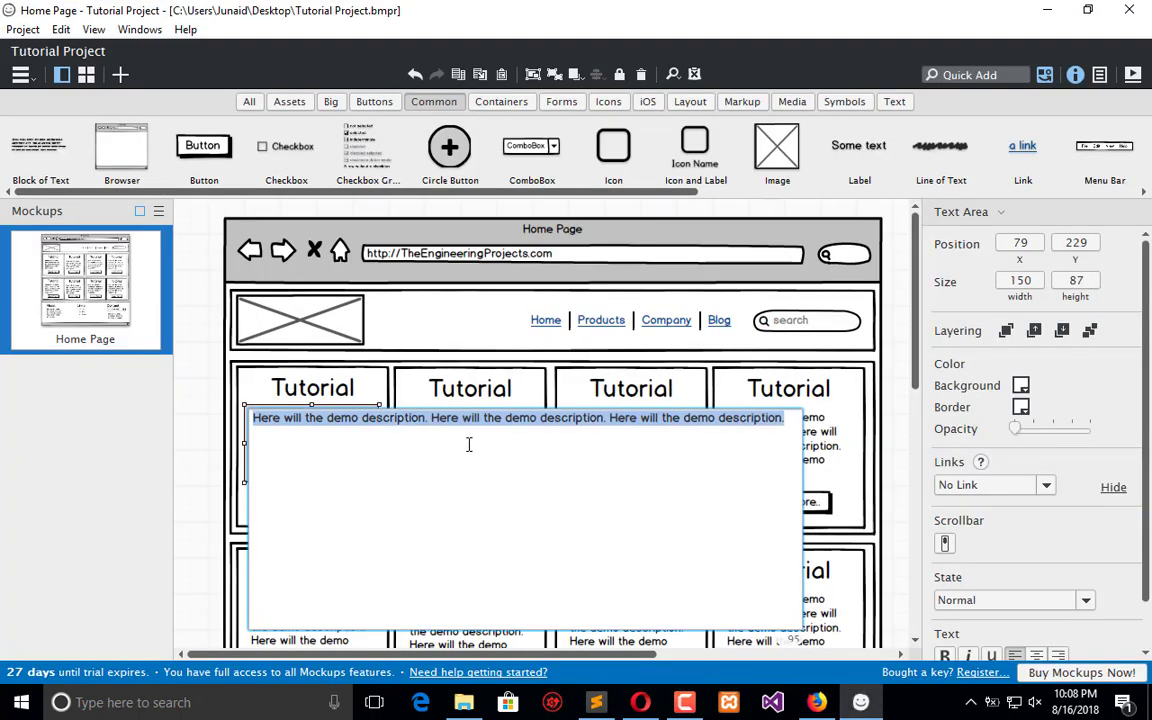
Step: Exit editing the mockup's description text and return to the browser preview
left_click(216, 464)
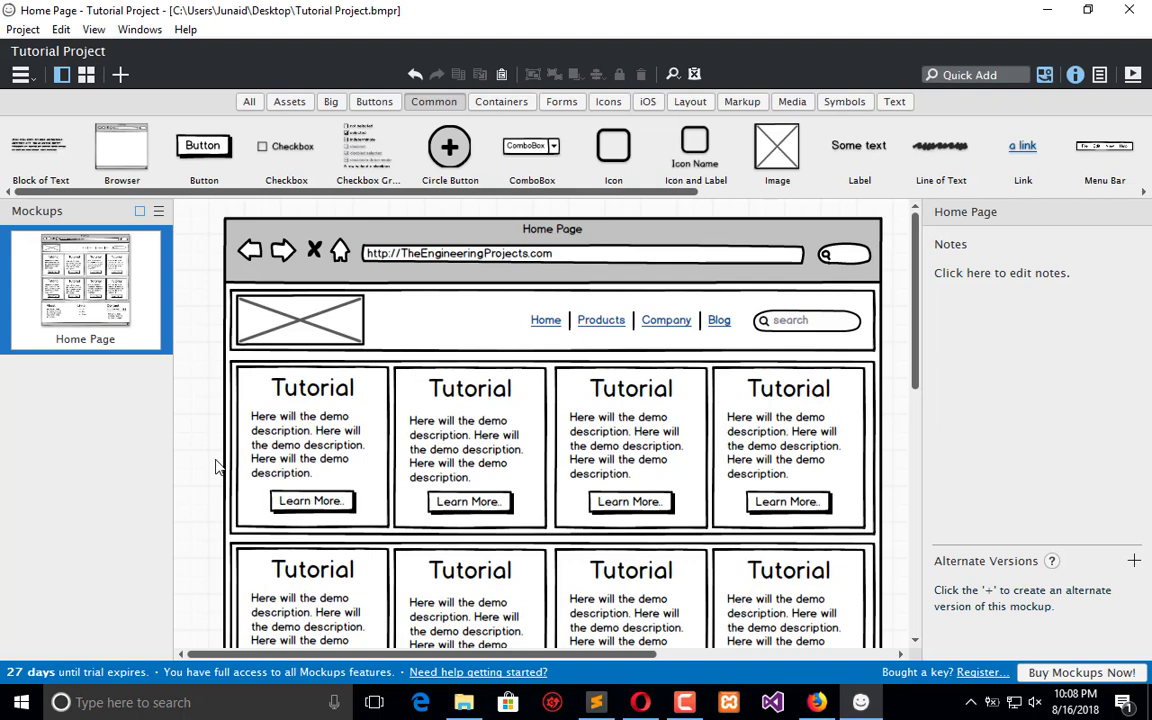
mouse_move(876, 376)
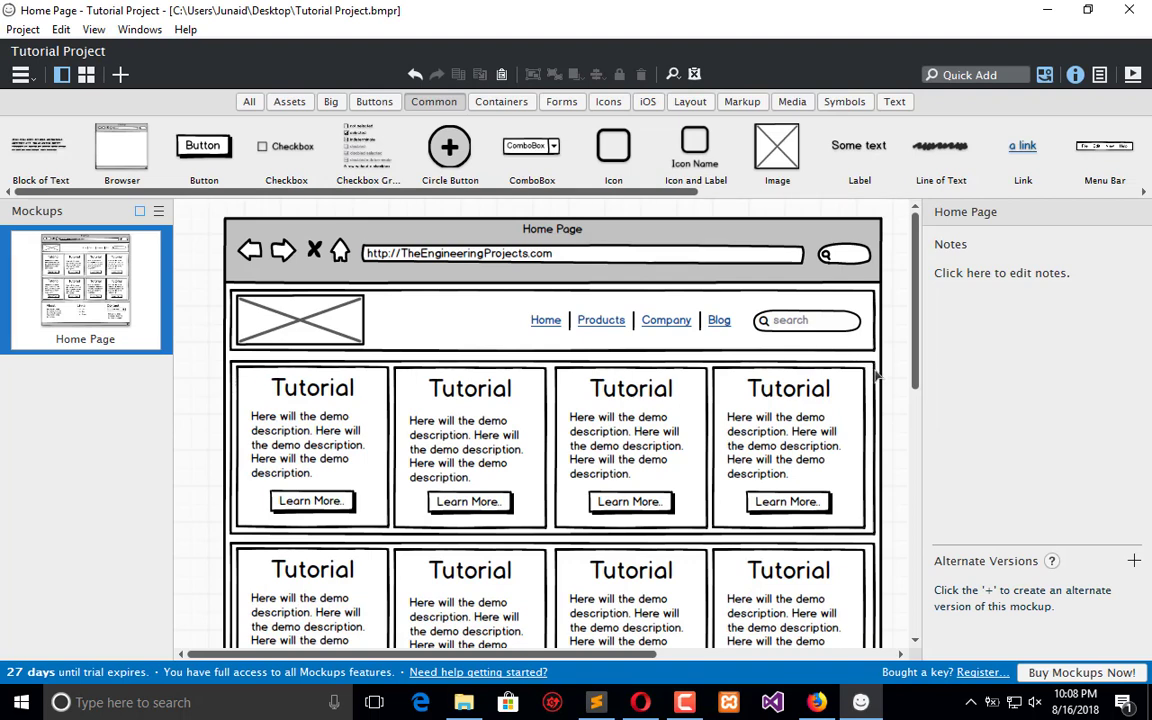
mouse_move(328, 408)
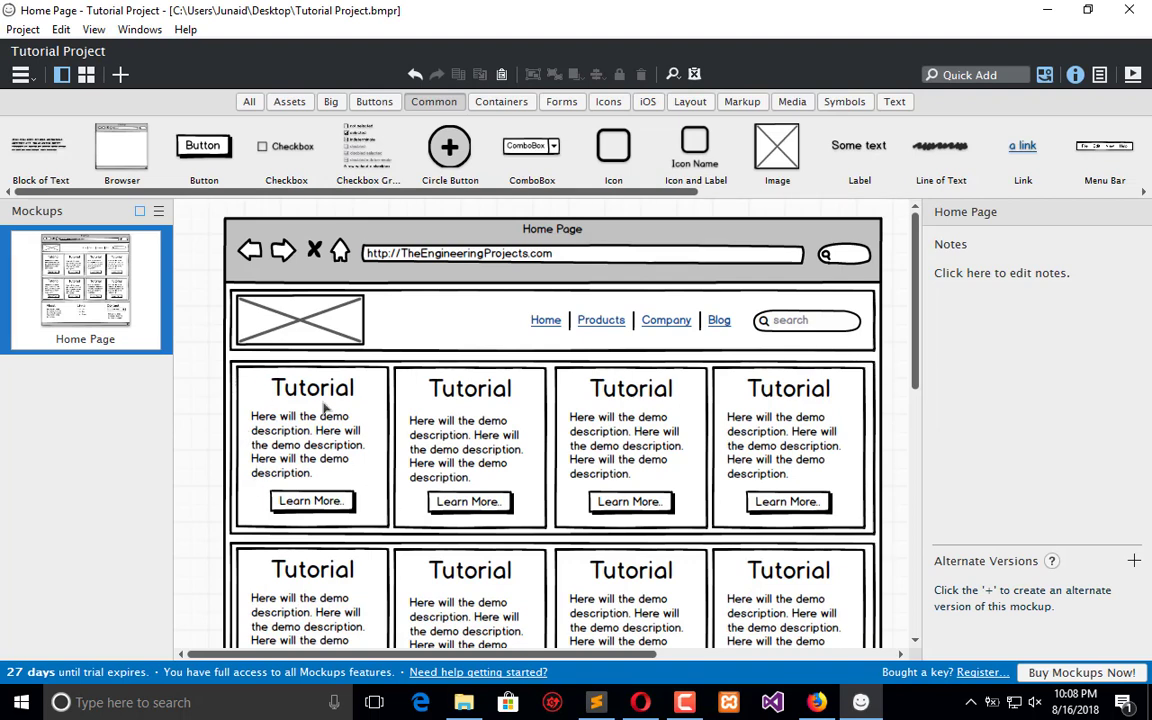
mouse_move(390, 436)
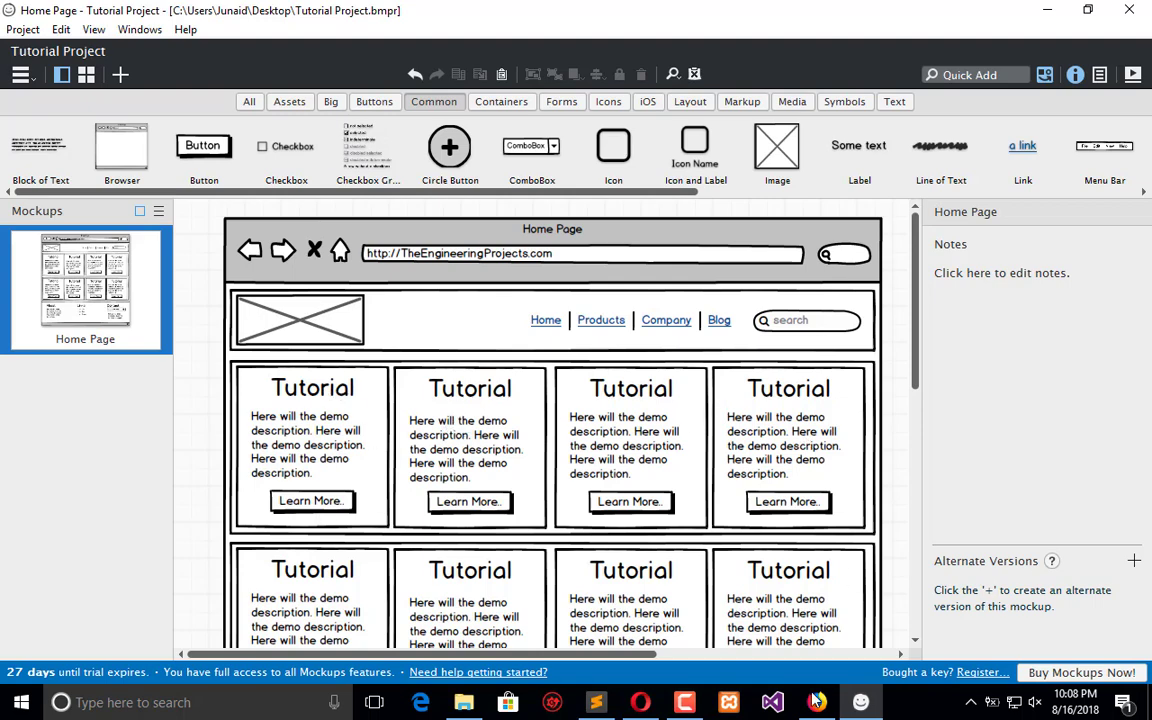
left_click(596, 702)
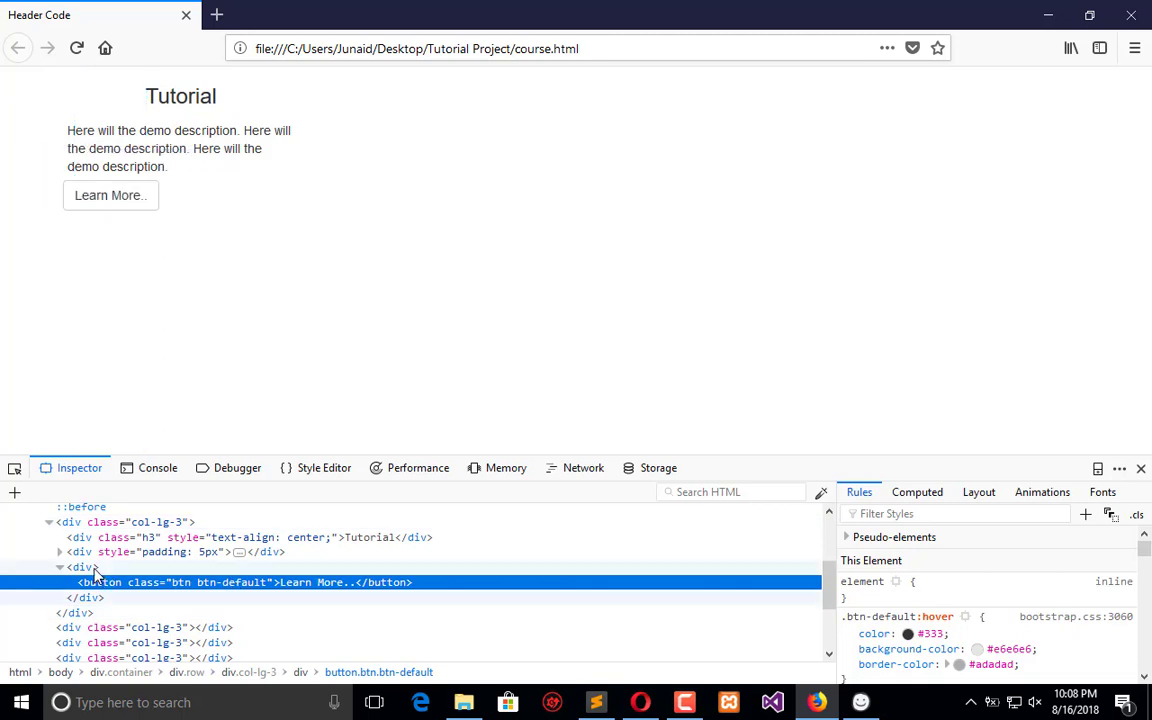
Step: Add text-align: center to the button's parent div in the Inspector and return to the editor
left_click(84, 568)
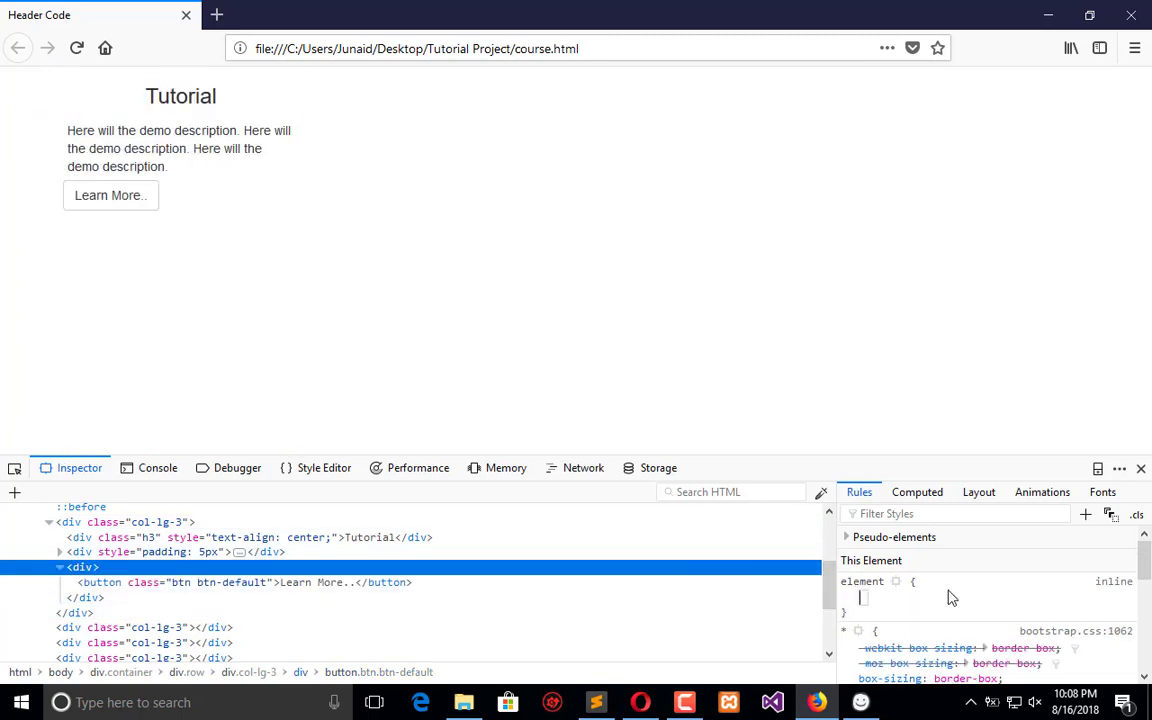
type("text-align: center;")
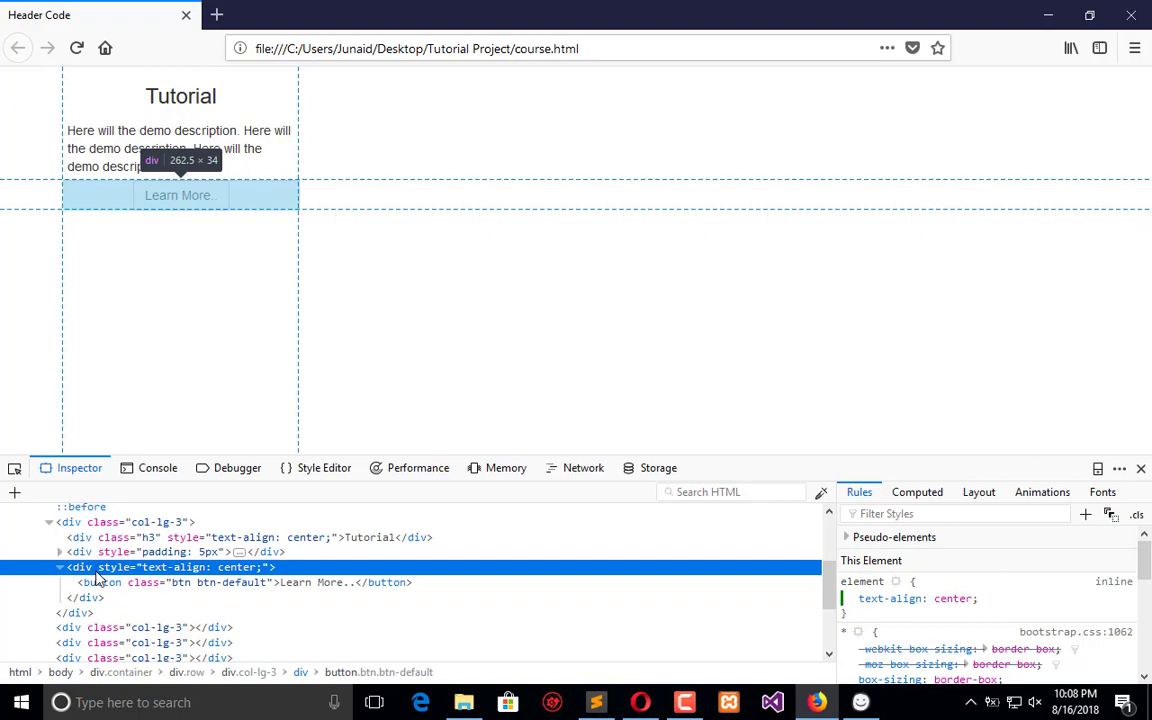
left_click(60, 568)
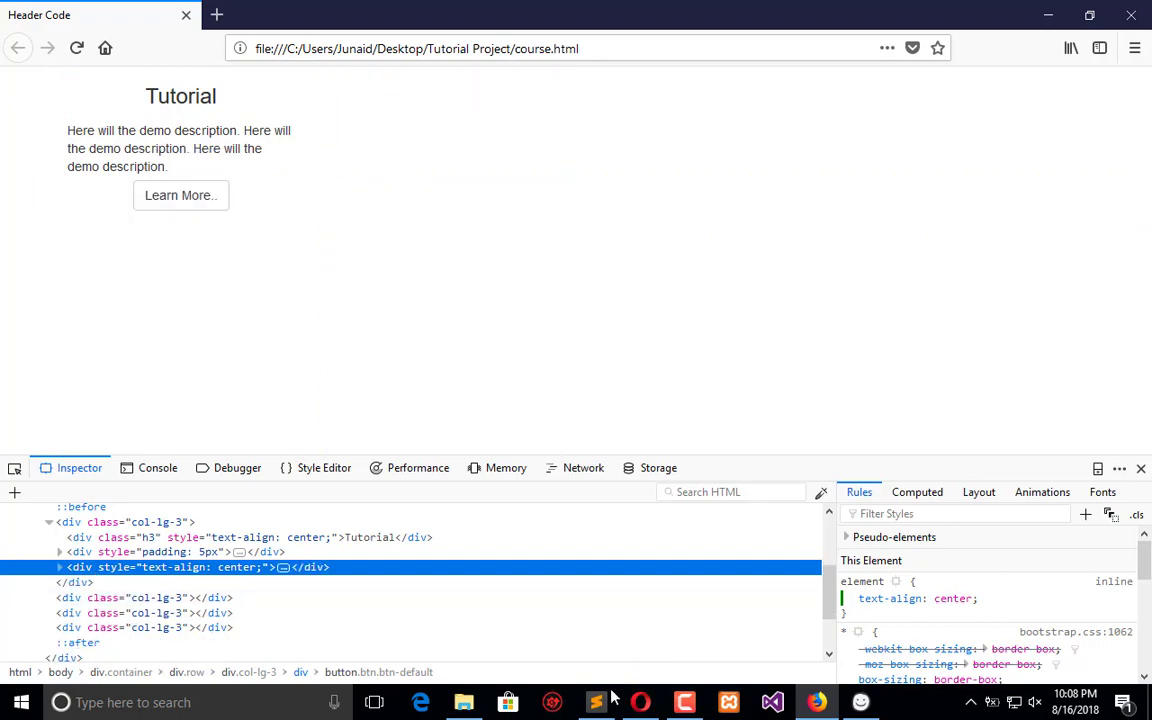
left_click(596, 700)
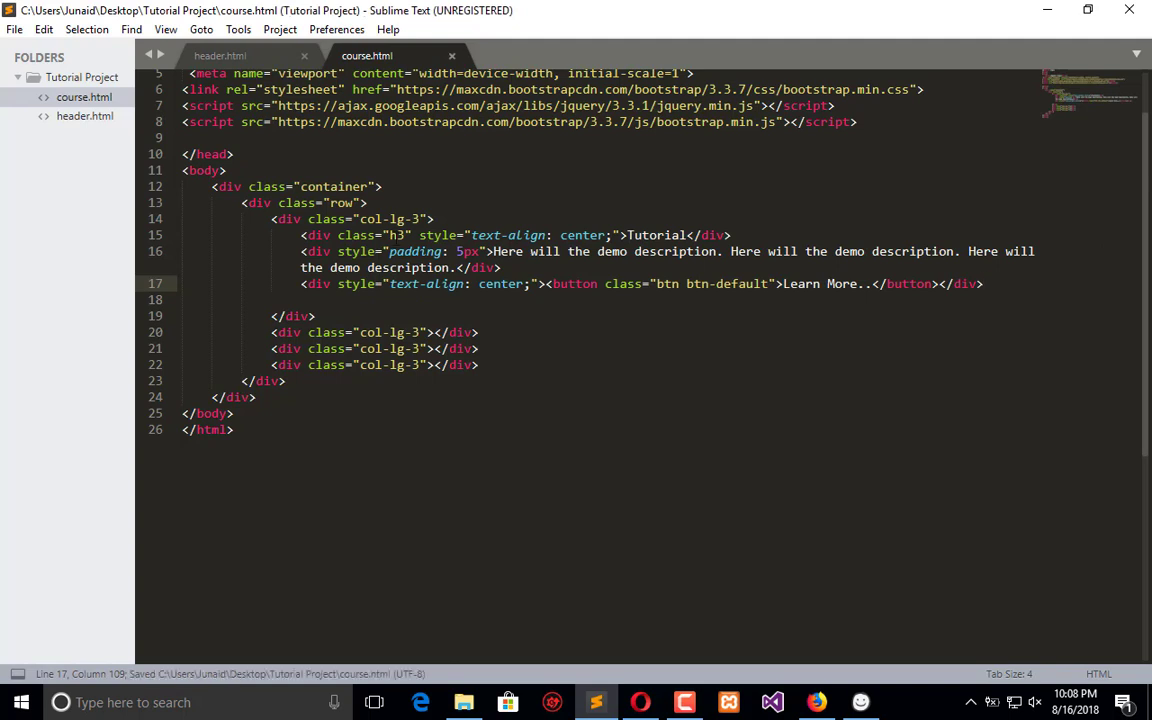
Step: Save course.html with the centered button div copied into all four col-lg-3 columns
key("enter")
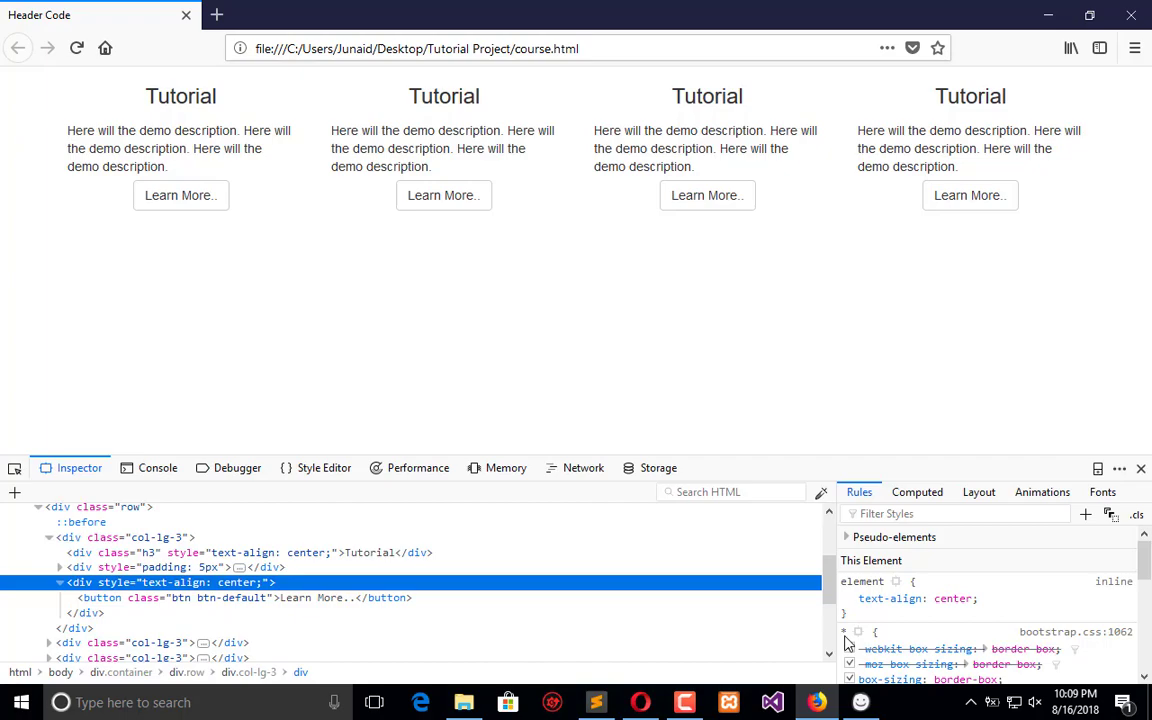
left_click(596, 700)
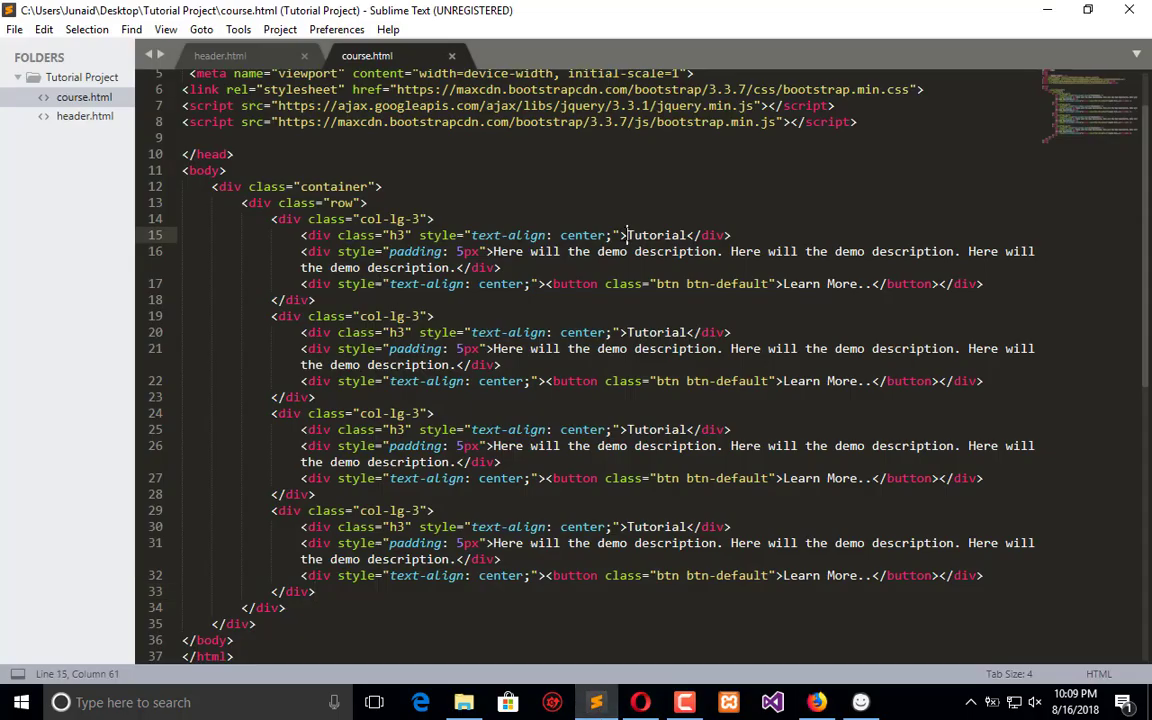
Step: Rename the h3 headings to HTML, CSS, JavaScript and Asp. Tutorial, then compare in Firefox
type("HTML")
left_click(516, 428)
type("Jav")
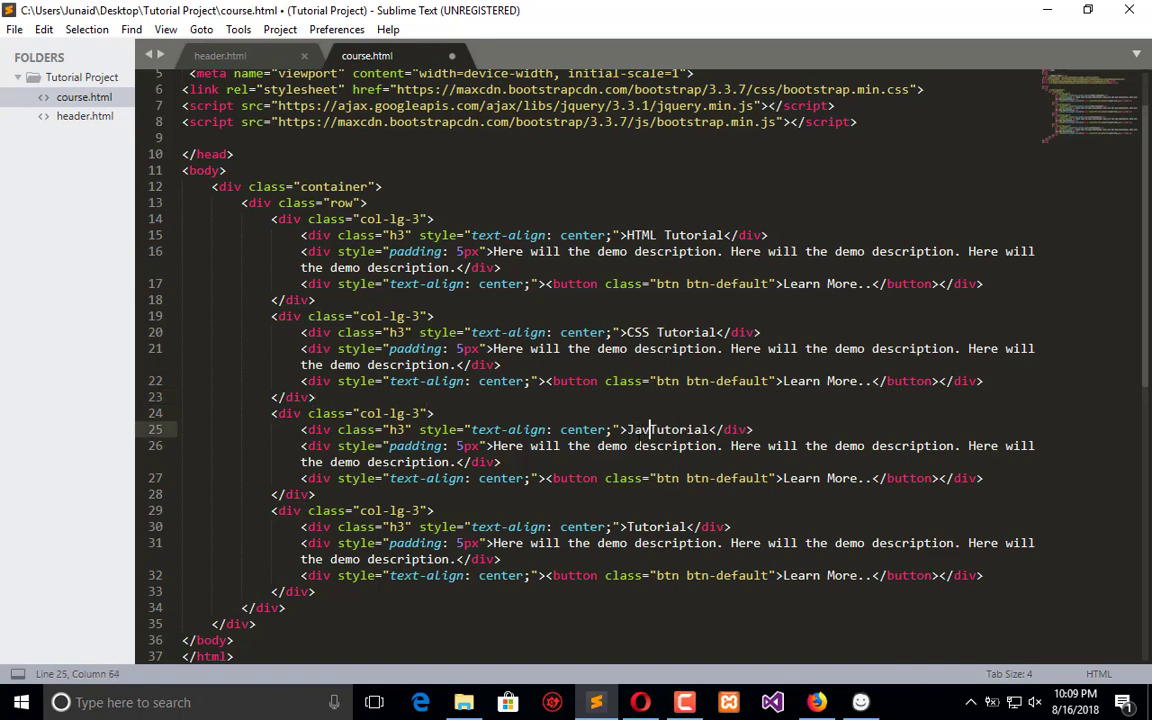
type("Scr")
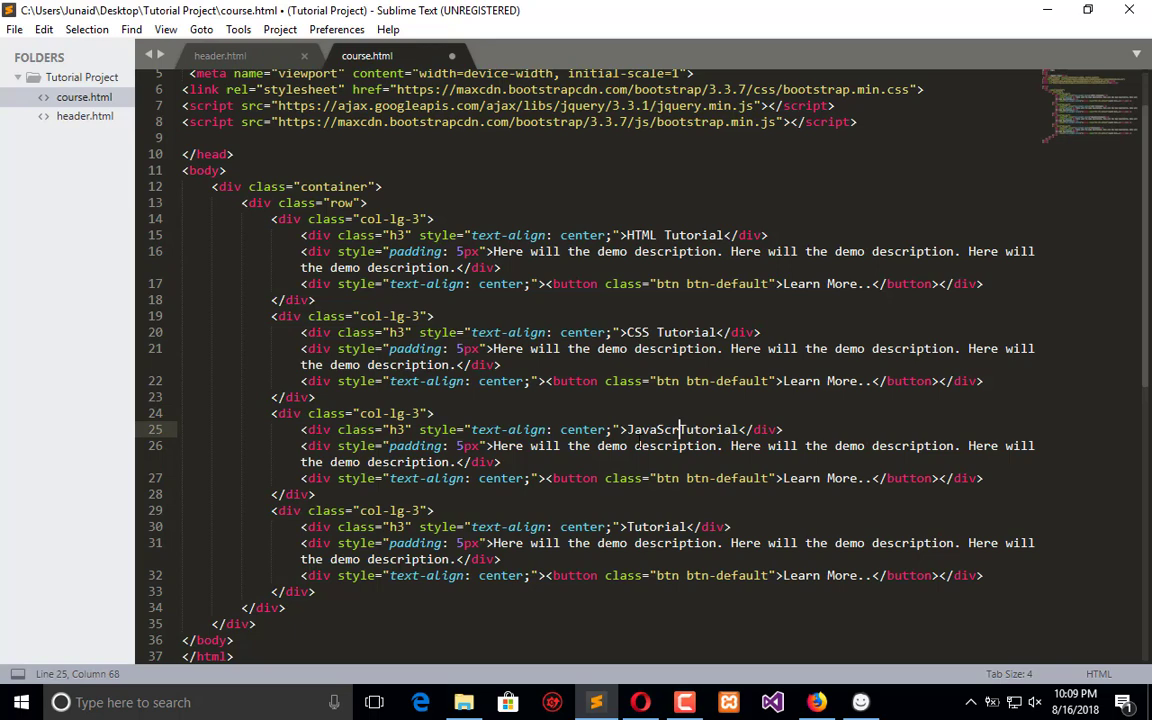
type("pt")
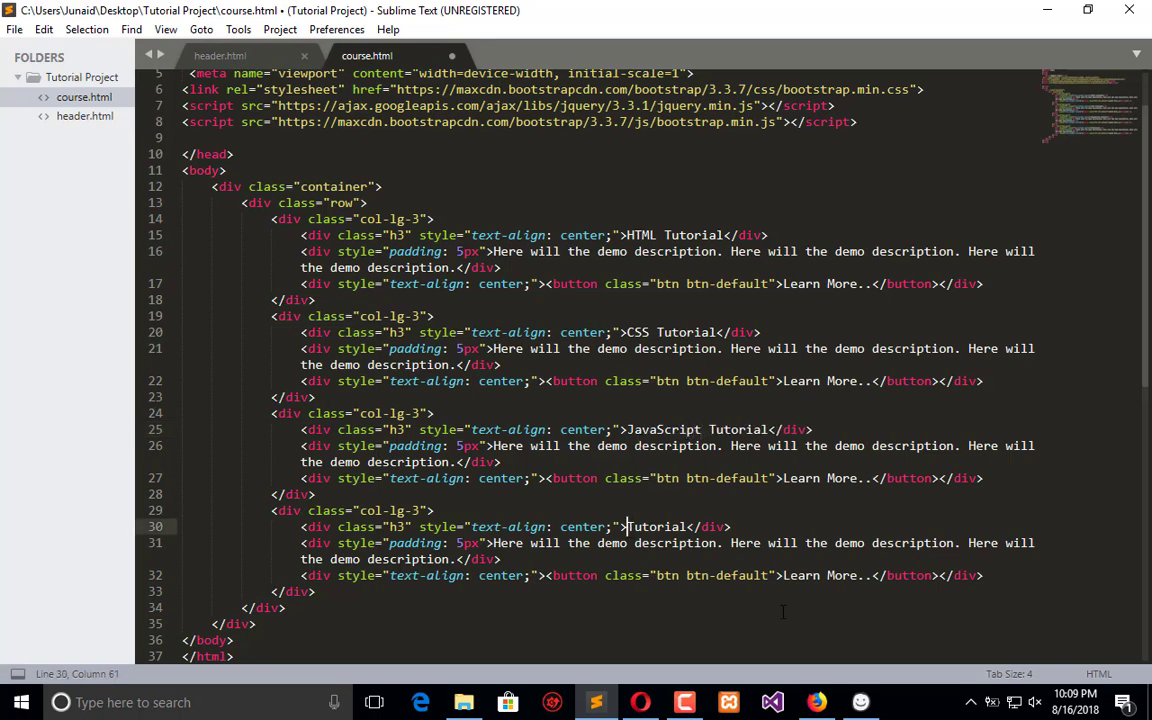
type("Asp")
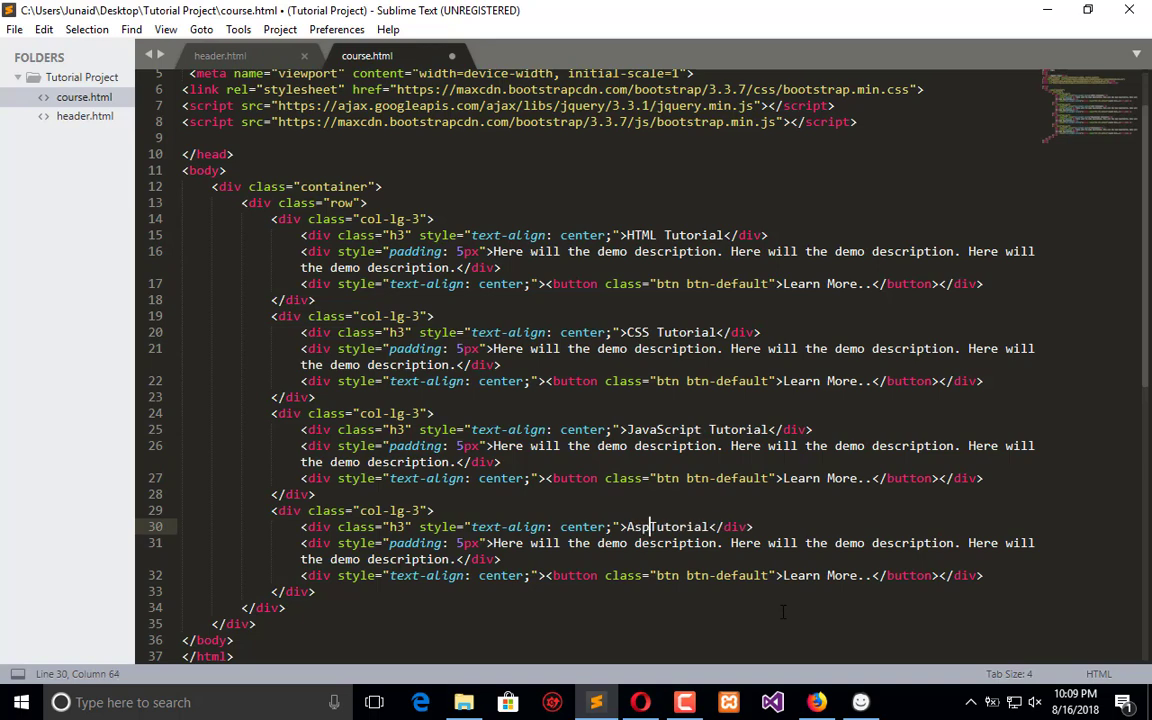
type(".")
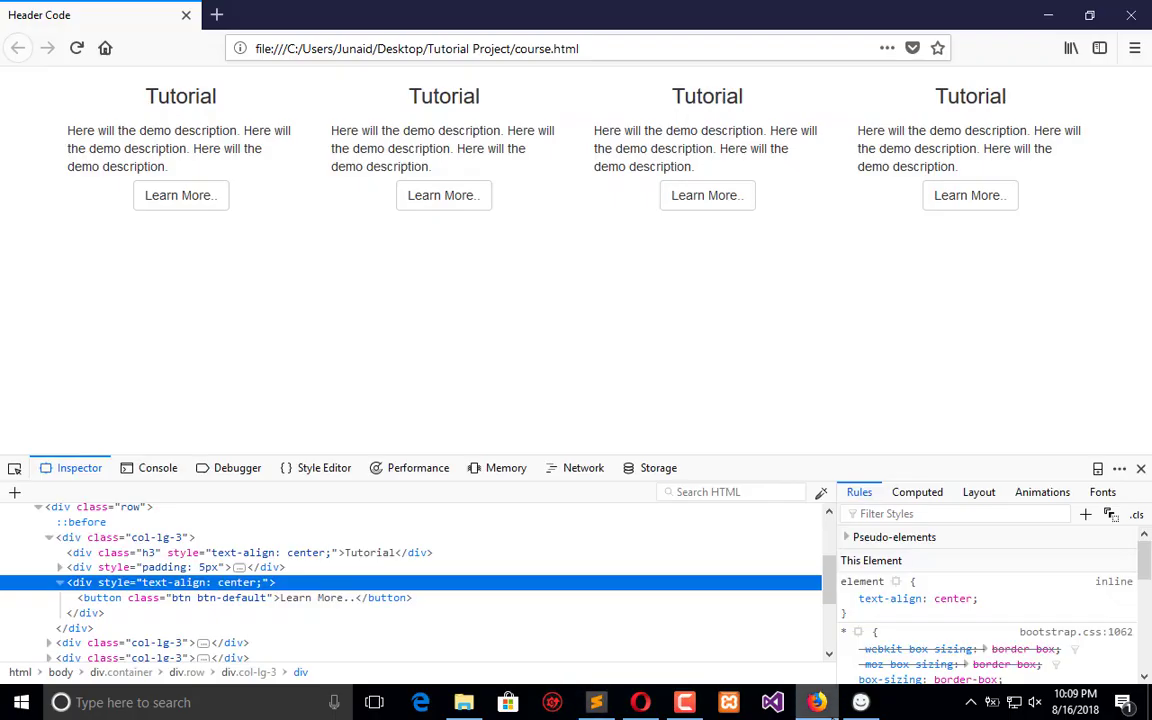
left_click(76, 48)
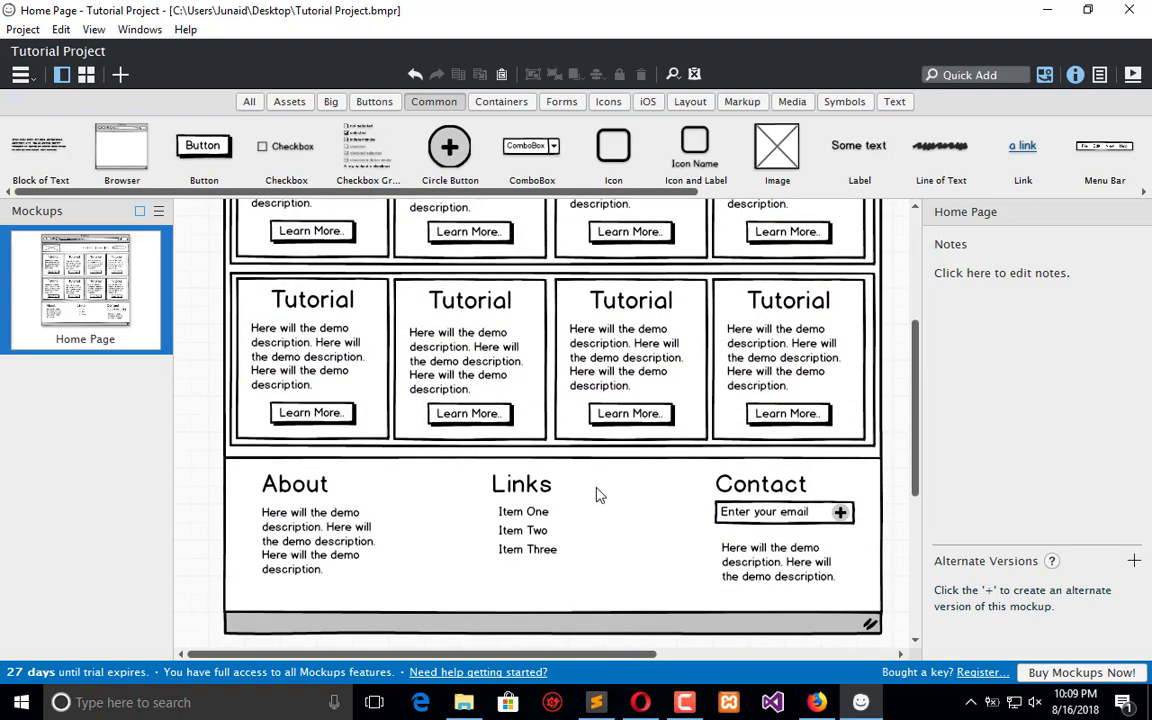
mouse_move(748, 476)
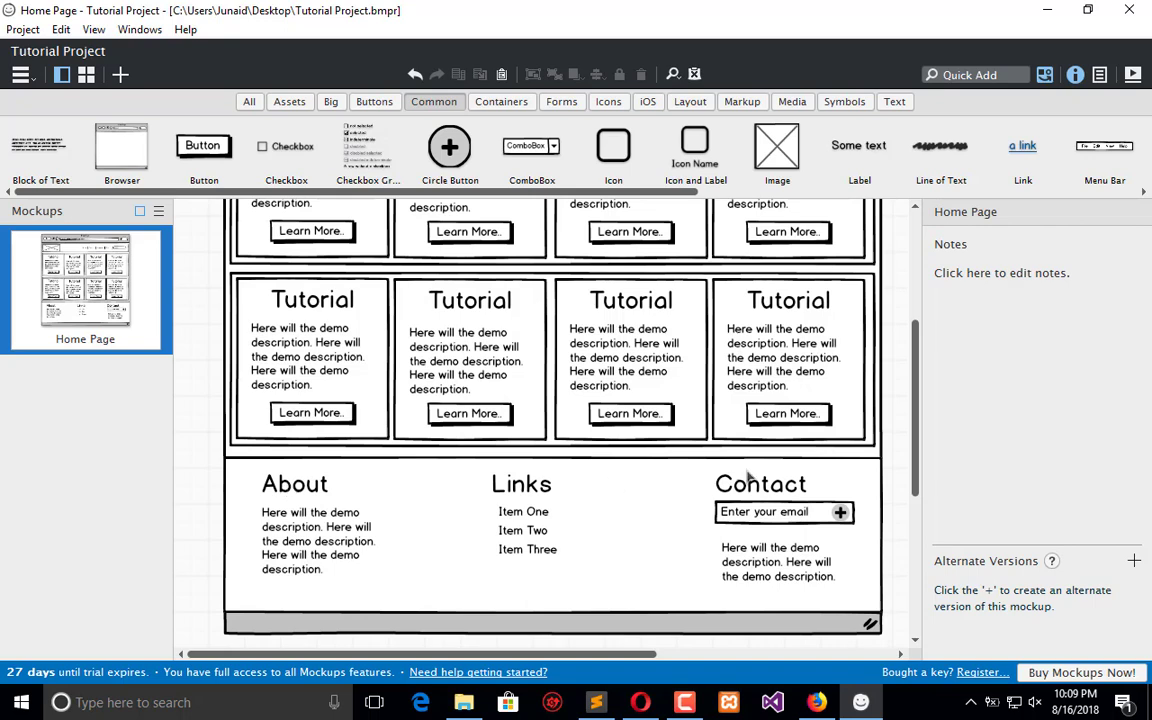
mouse_move(444, 592)
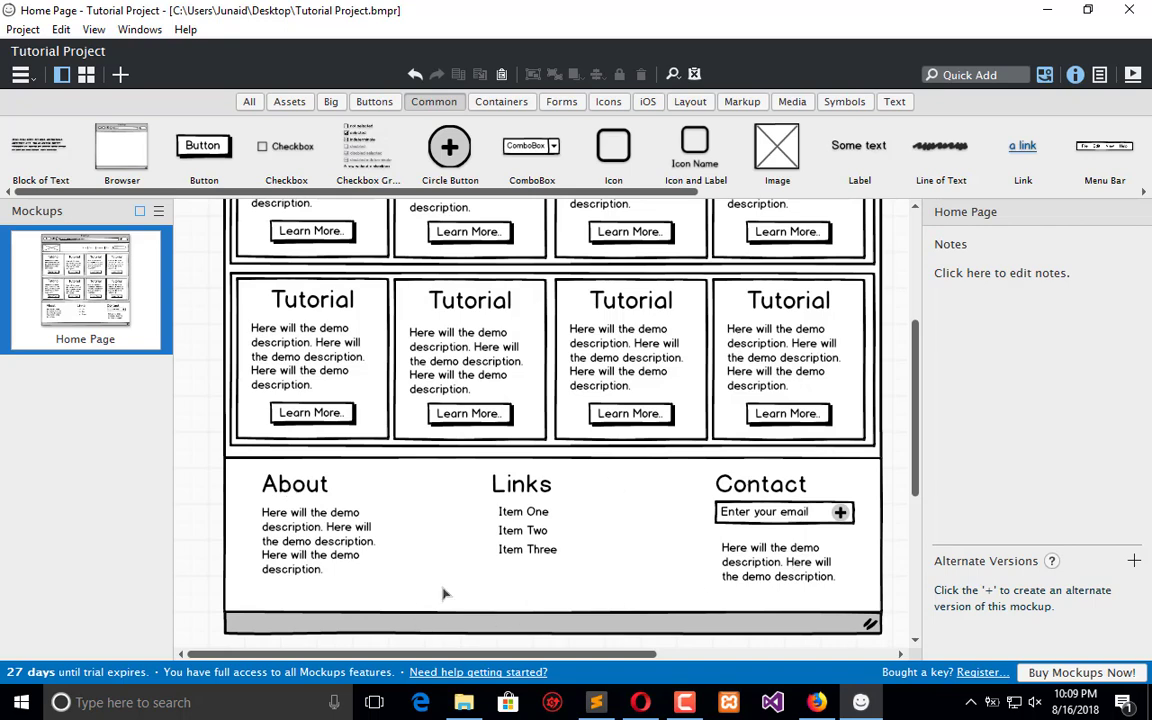